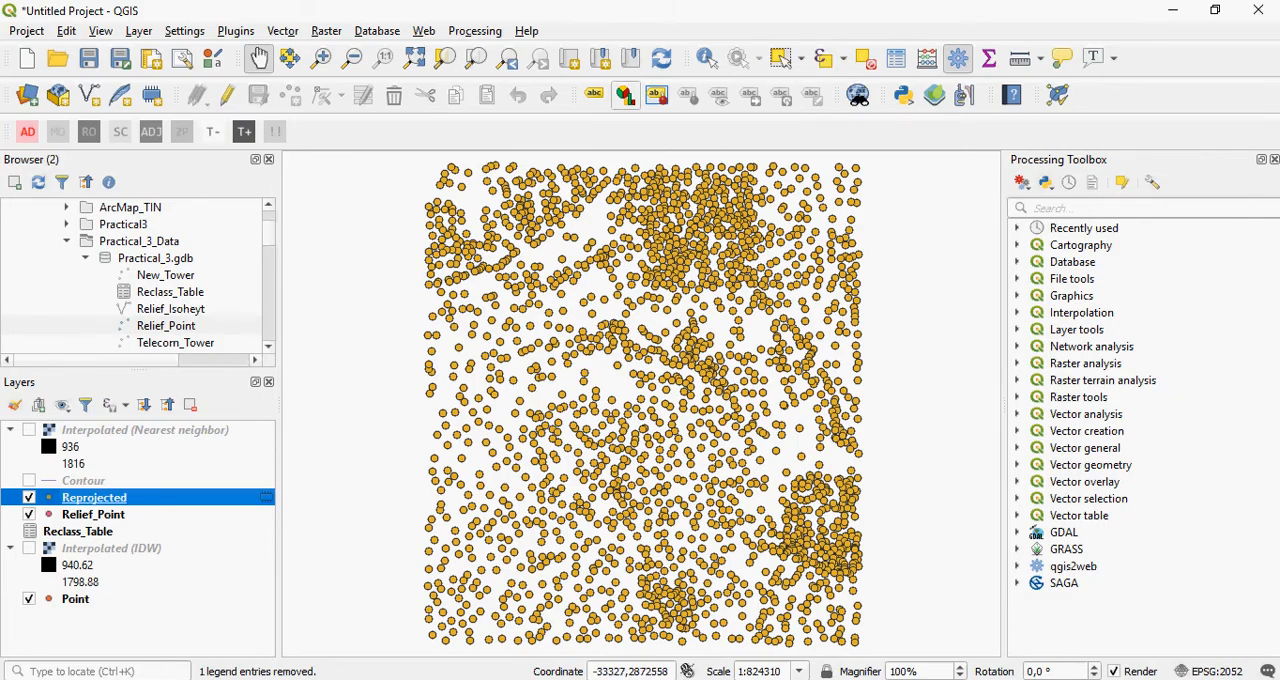
Open Raster > Analysis to show the Grid interpolation entries
left_click(325, 30)
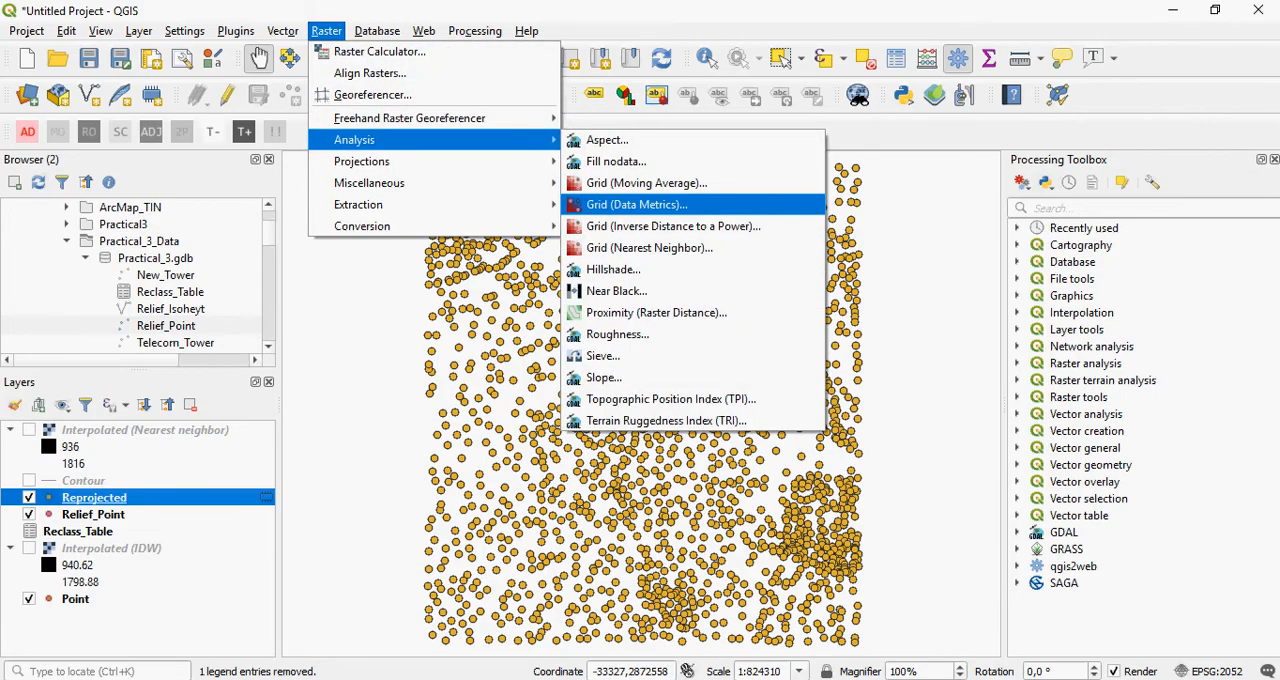
mouse_move(674, 226)
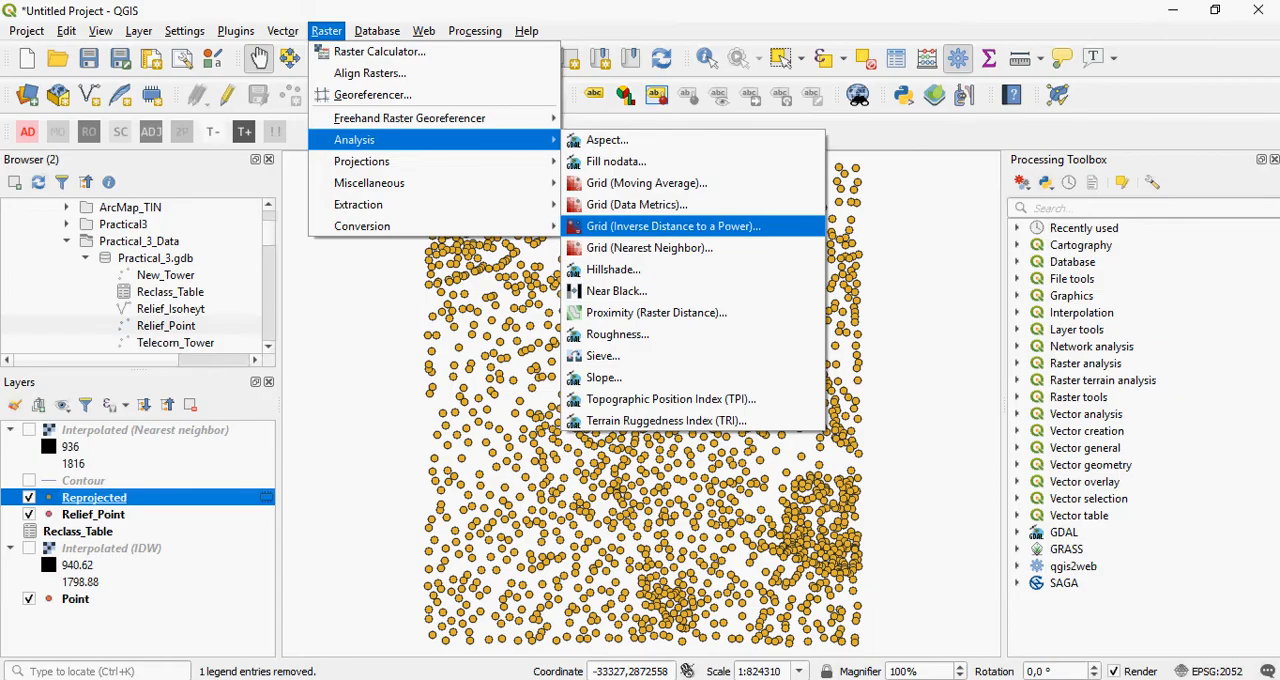
mouse_move(649, 247)
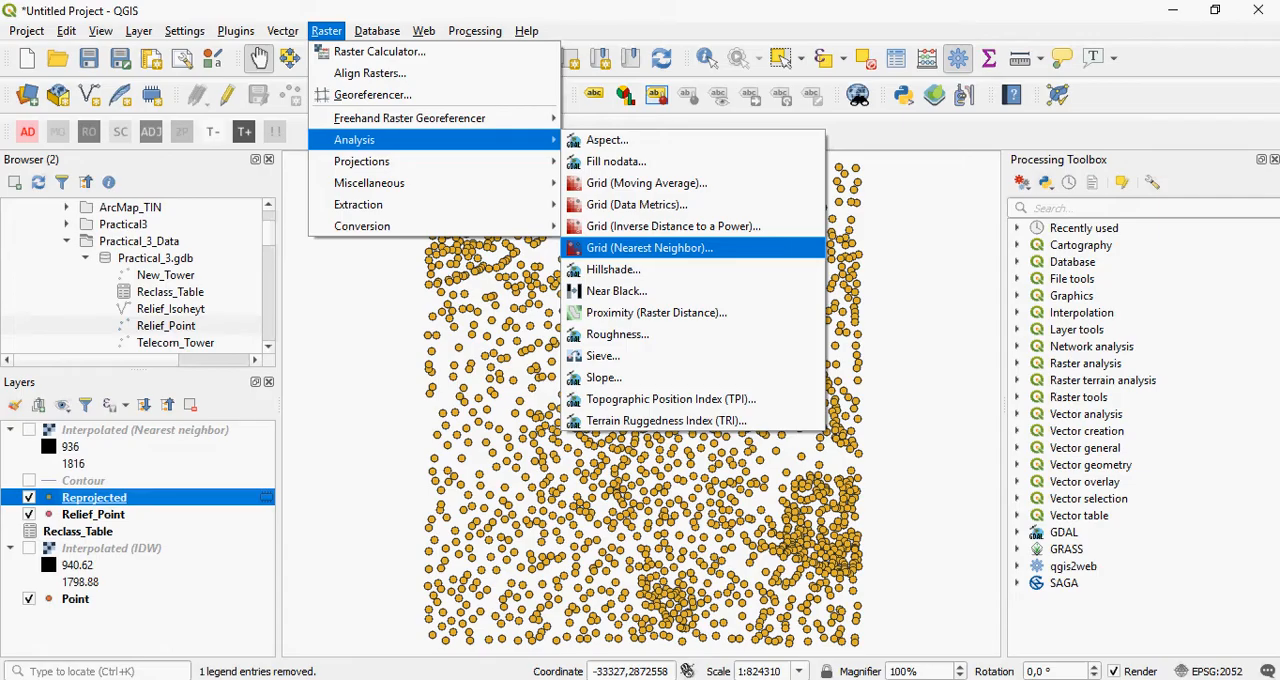
mouse_move(674, 226)
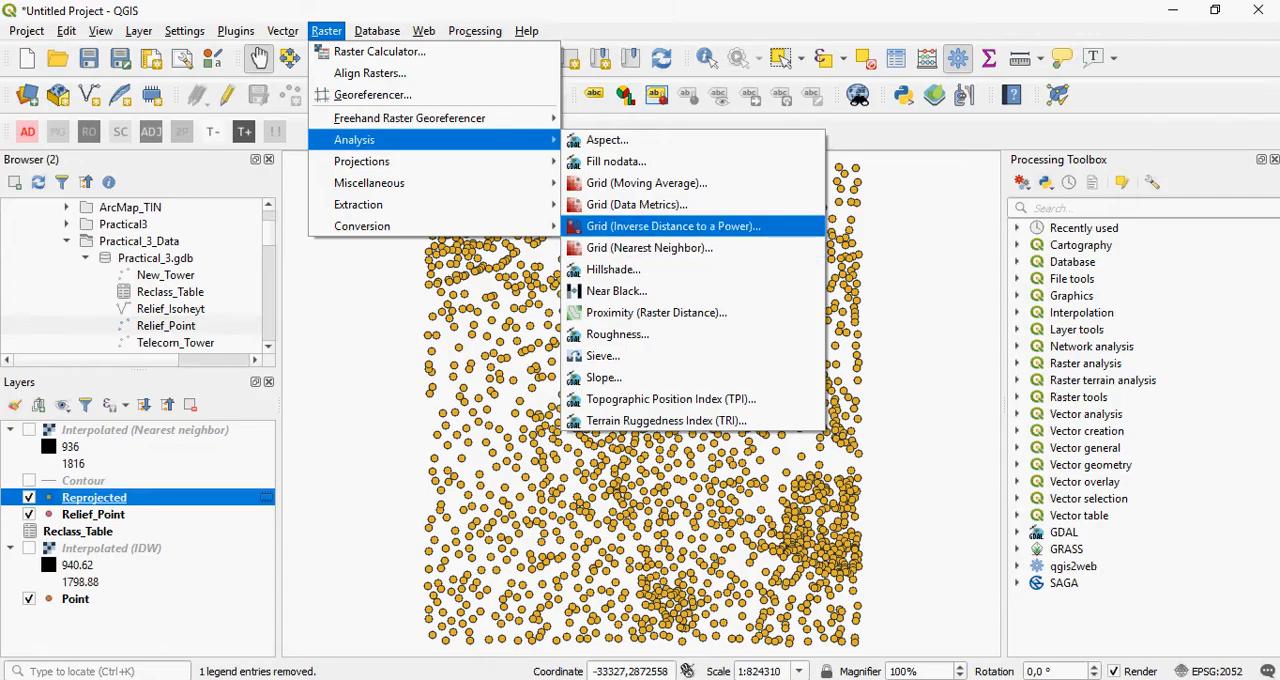
Launch Grid (Inverse Distance to a Power) with Reprojected [EPSG:2052] as the point layer
left_click(673, 226)
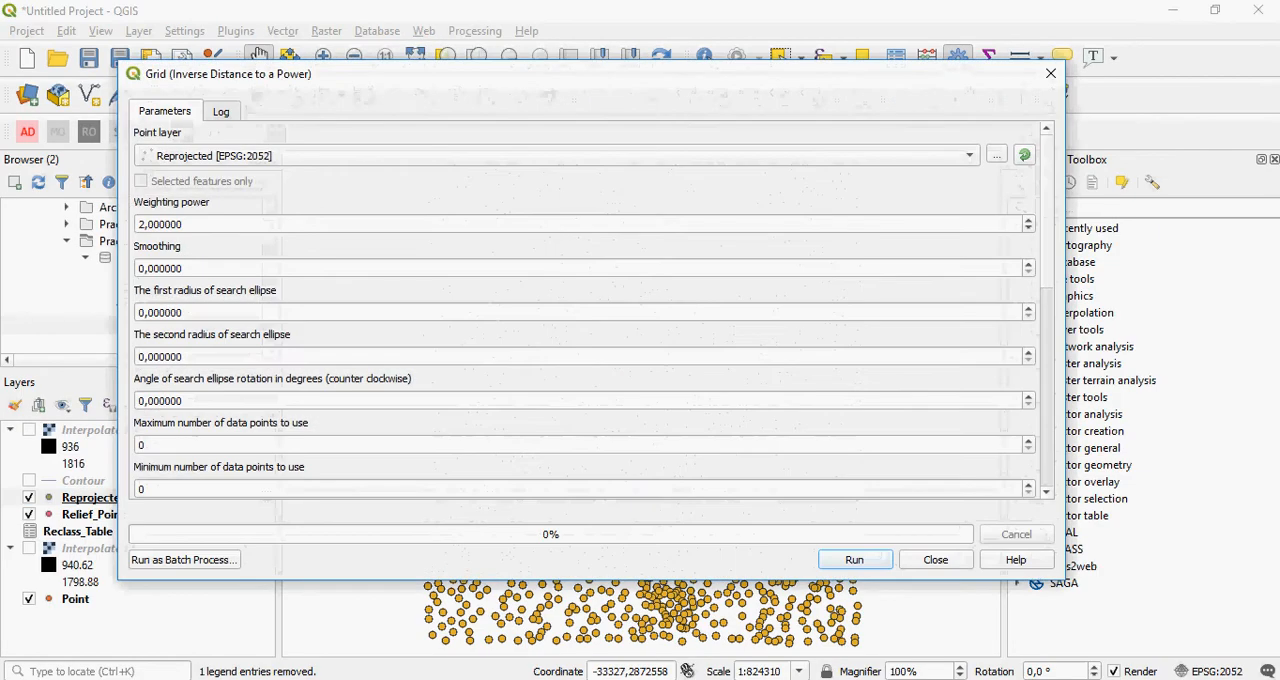
left_click(966, 155)
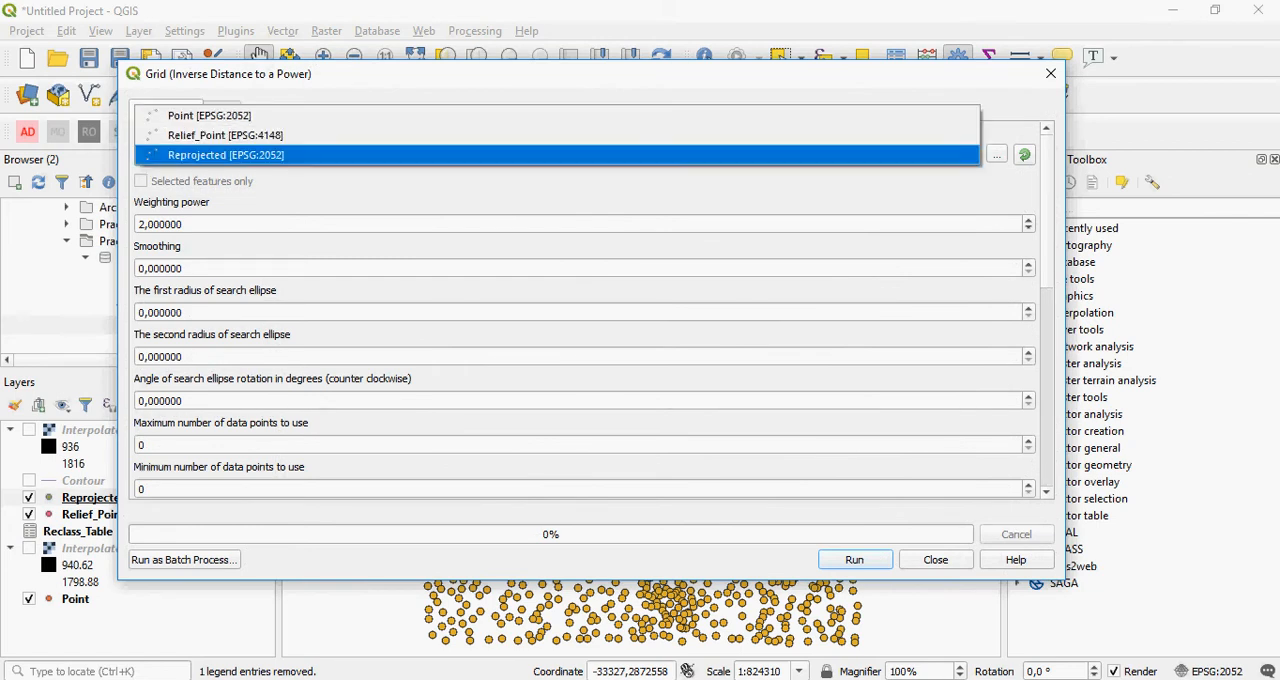
mouse_move(225, 154)
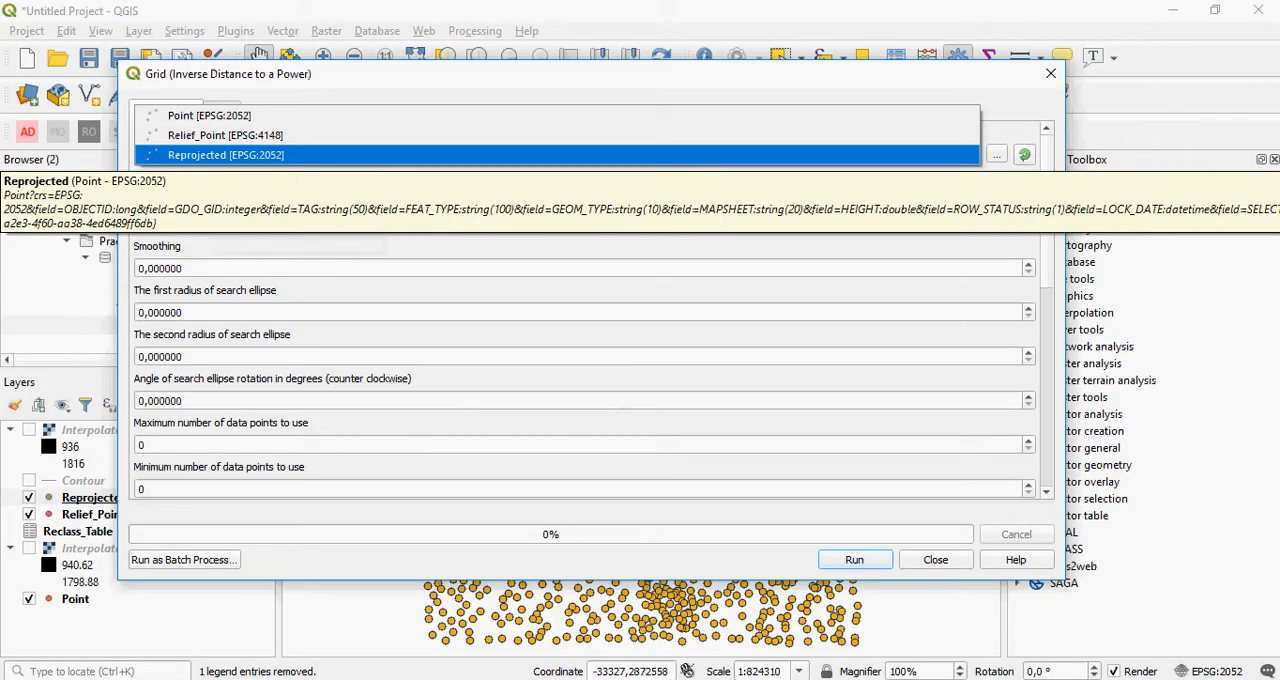
left_click(225, 154)
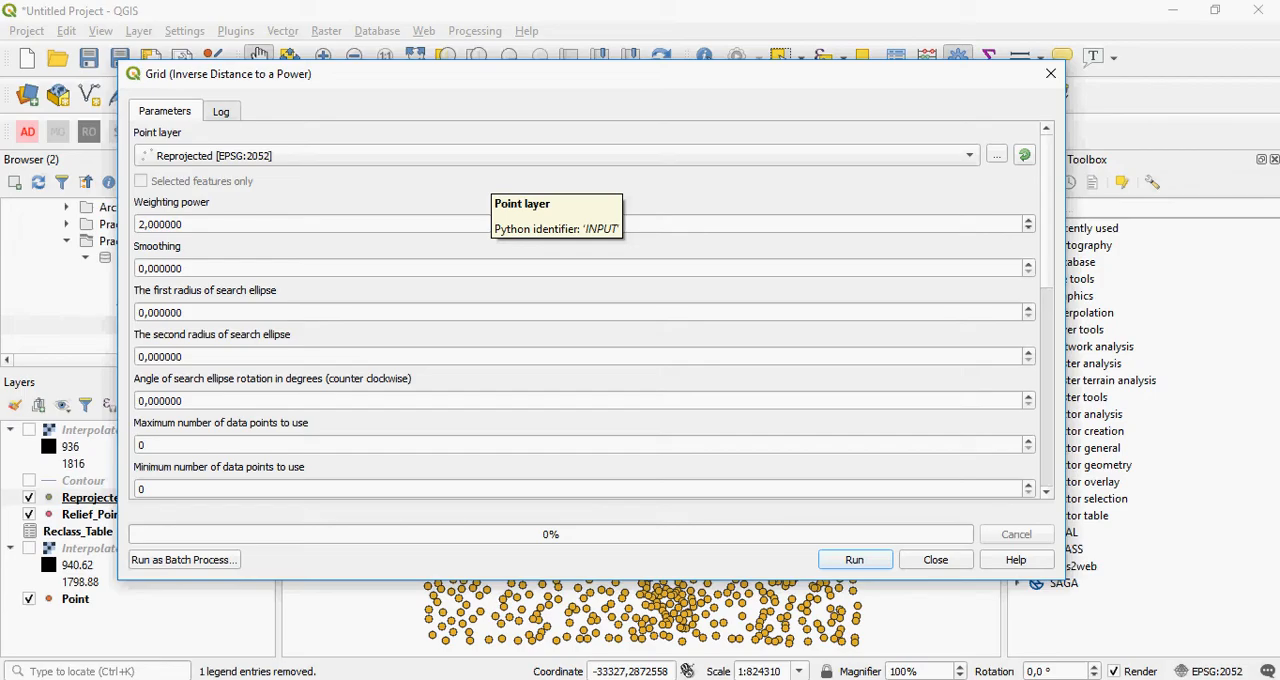
Set the advanced 'Z value from field' parameter to HEIGHT
scroll("down", 3)
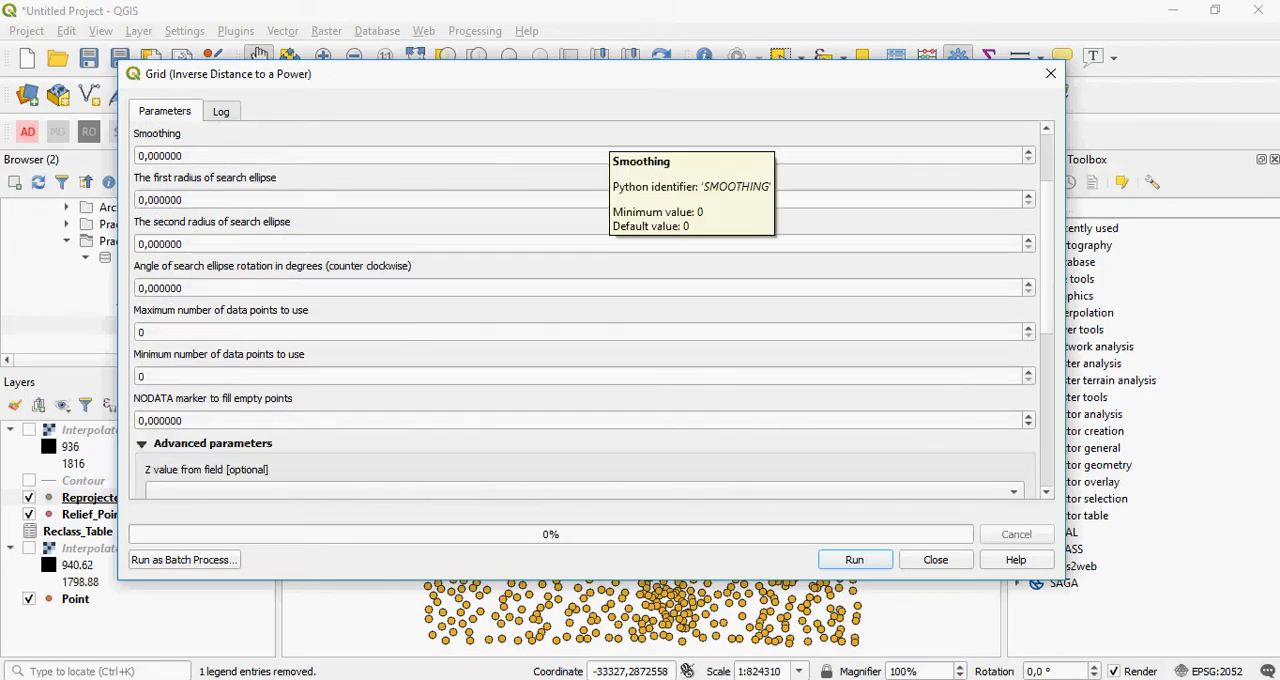
scroll("down", 3)
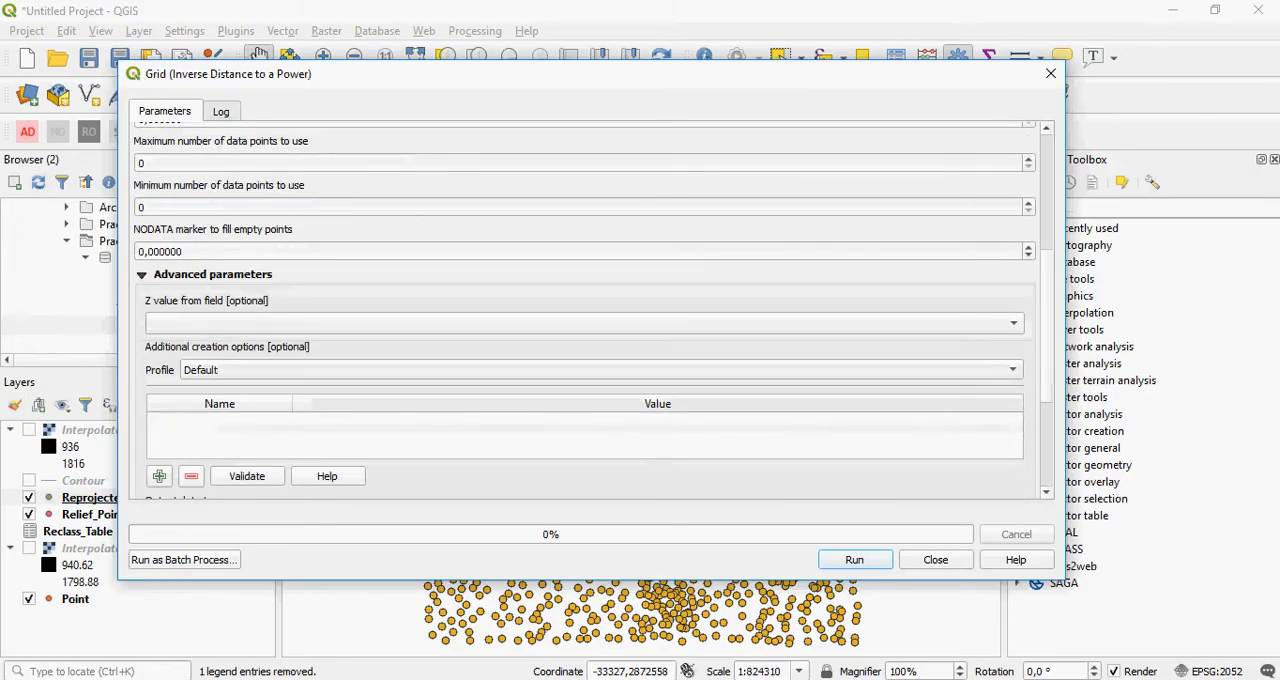
left_click(1012, 322)
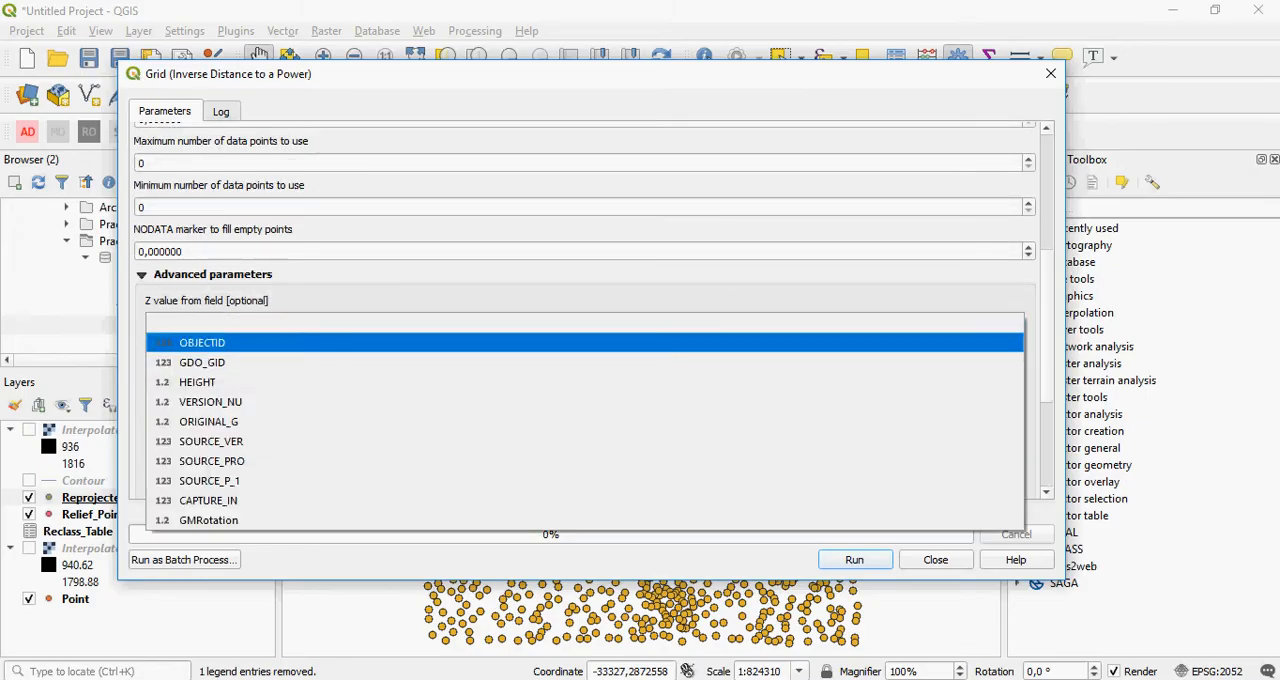
left_click(197, 382)
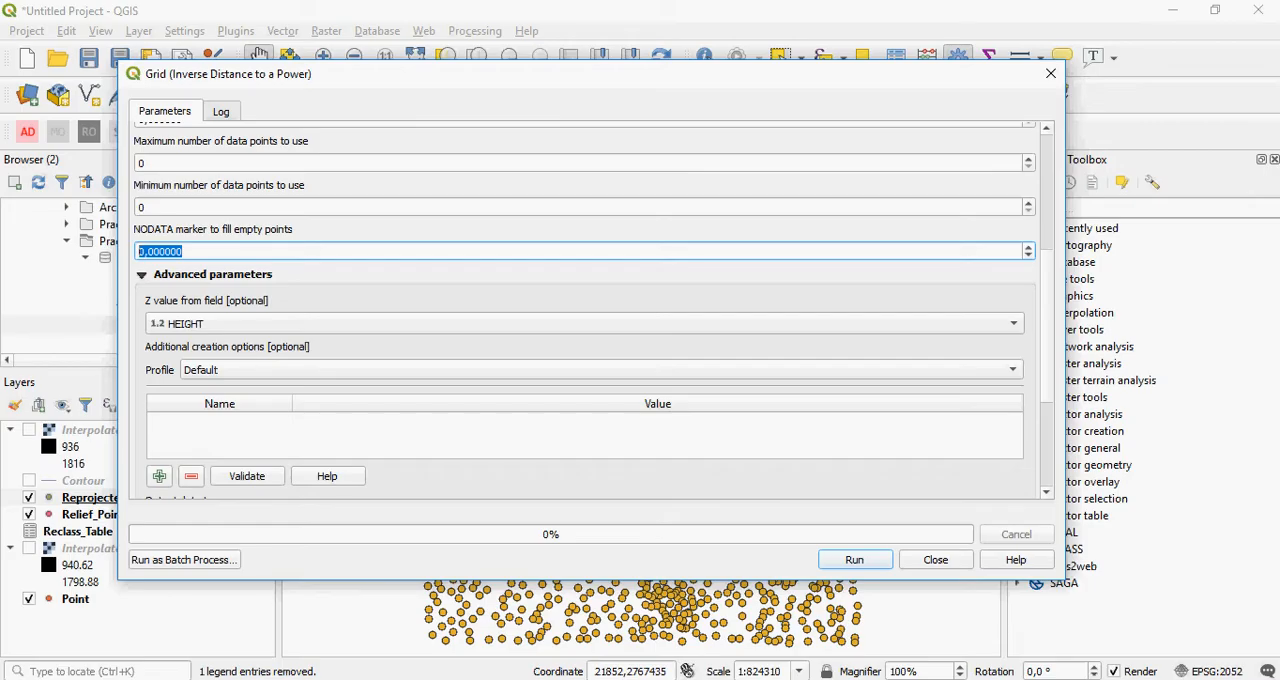
scroll("down", 3)
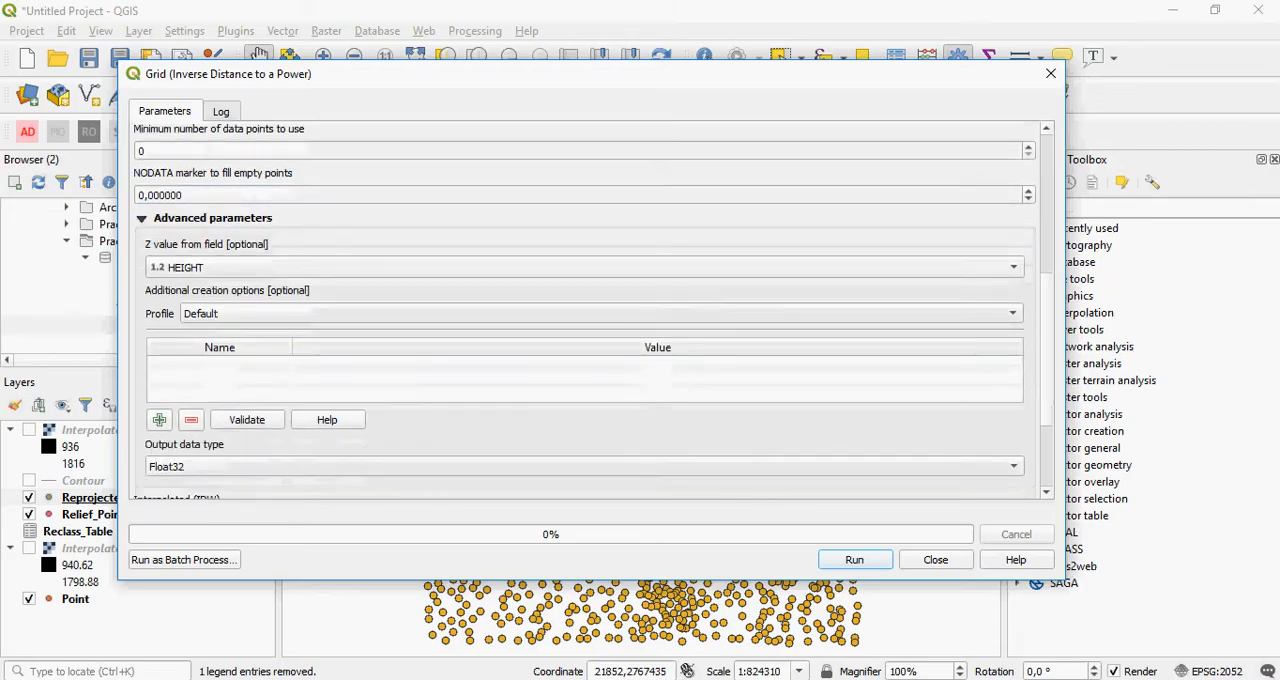
scroll("down", 3)
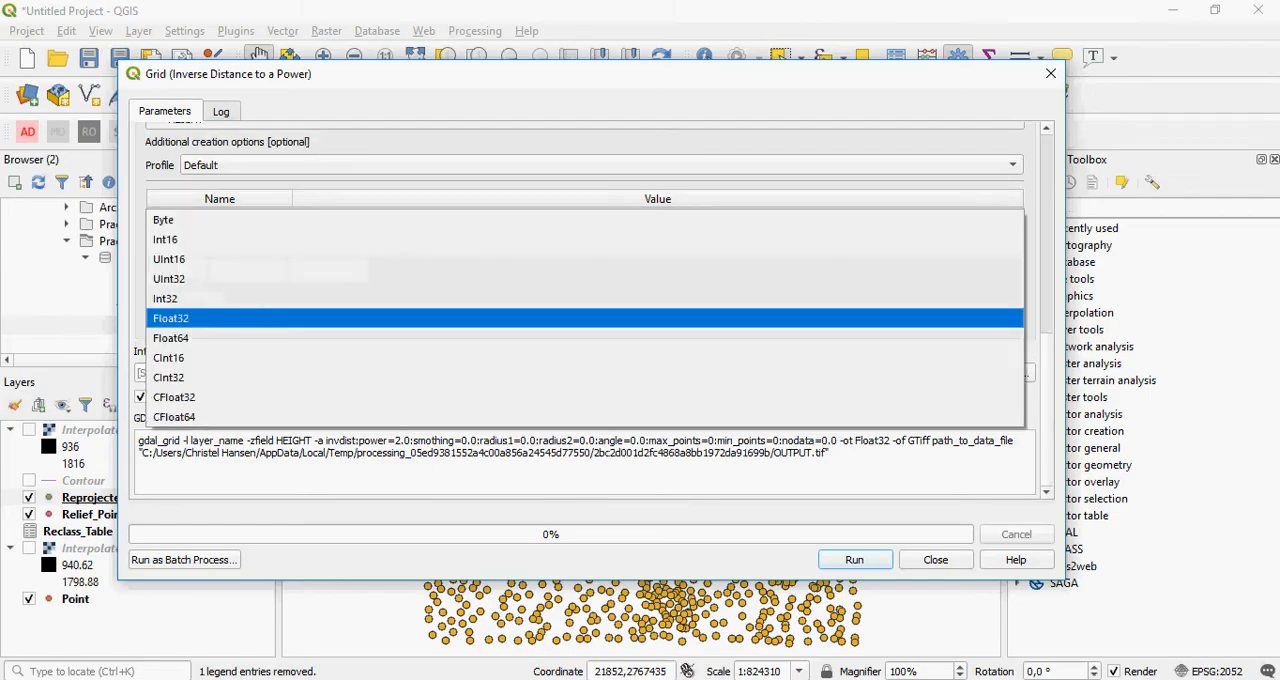
Choose Float64 as the output data type
left_click(169, 279)
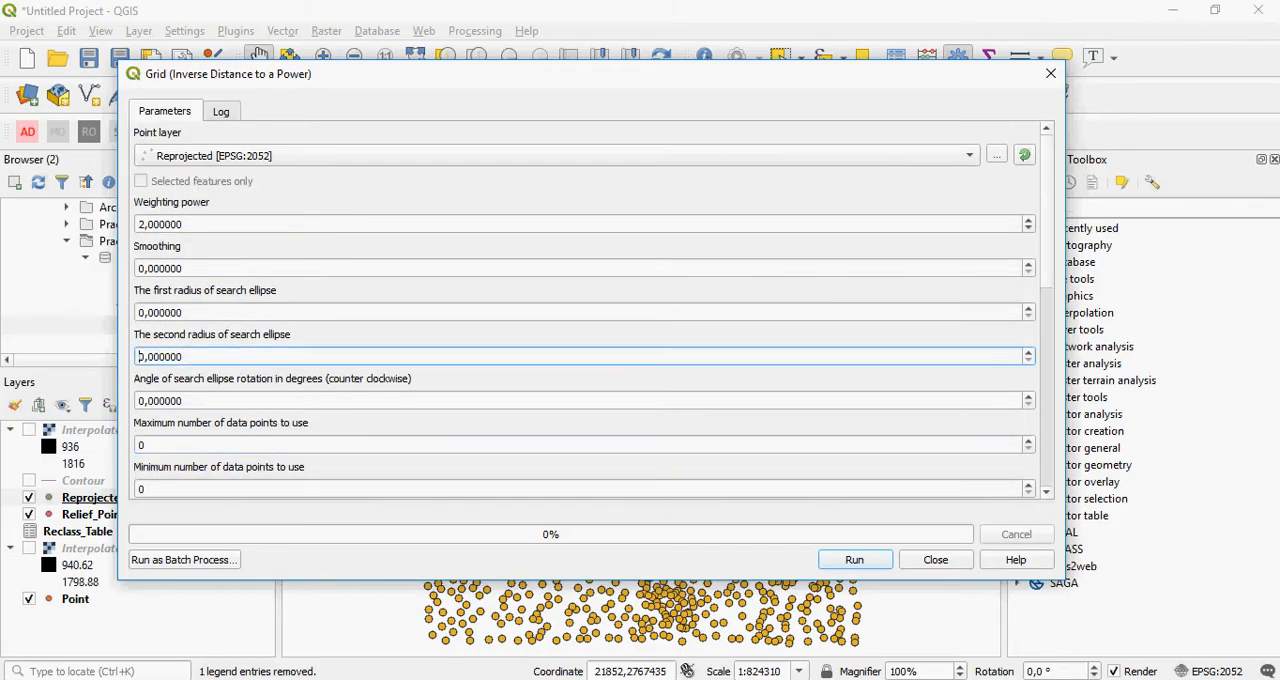
scroll("down", 3)
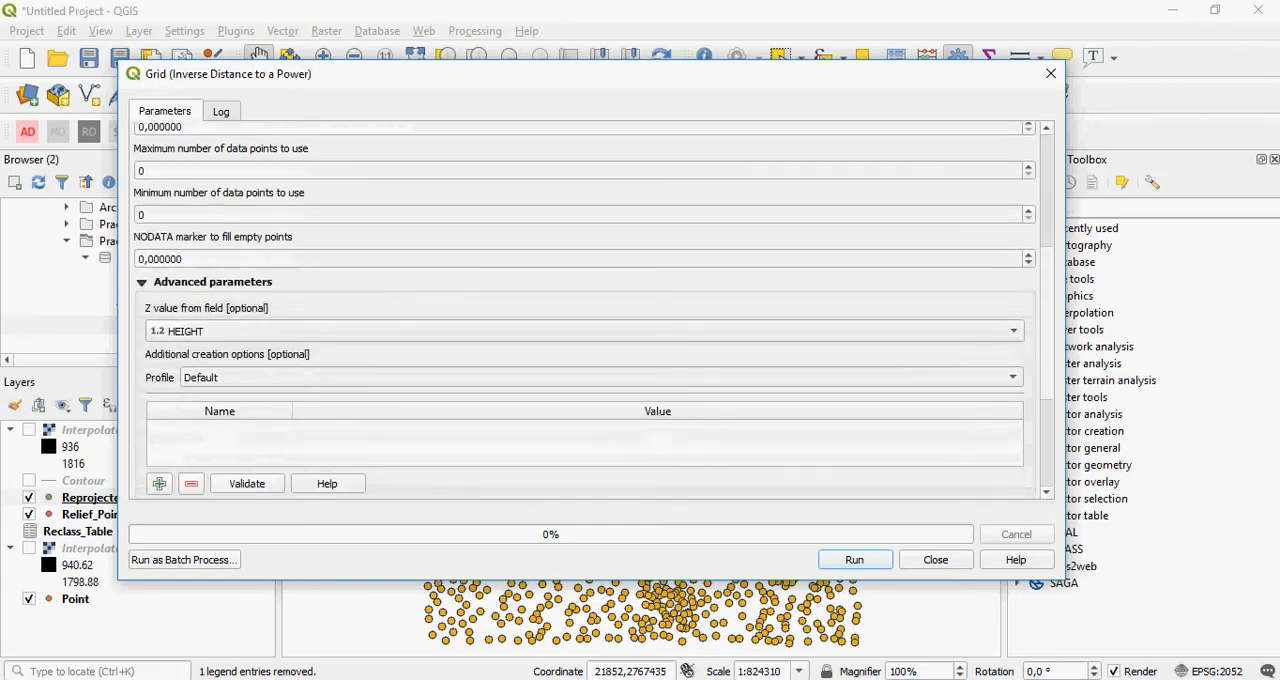
scroll("down", 3)
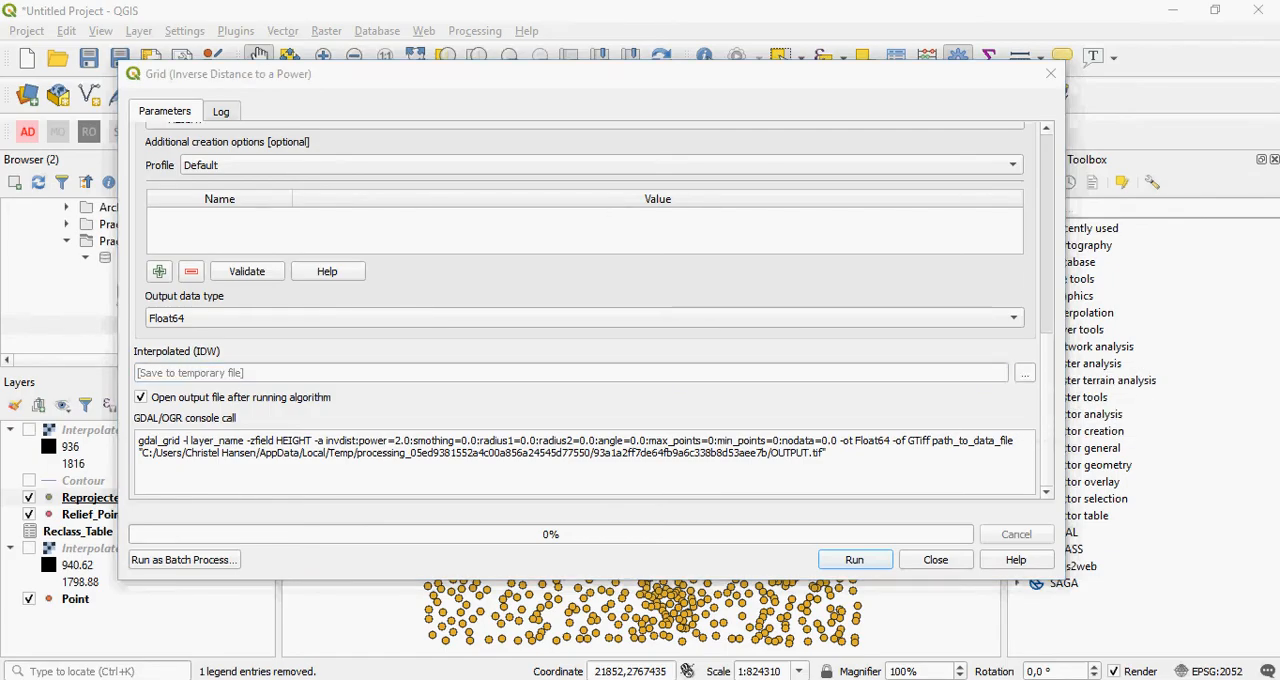
left_click(1024, 372)
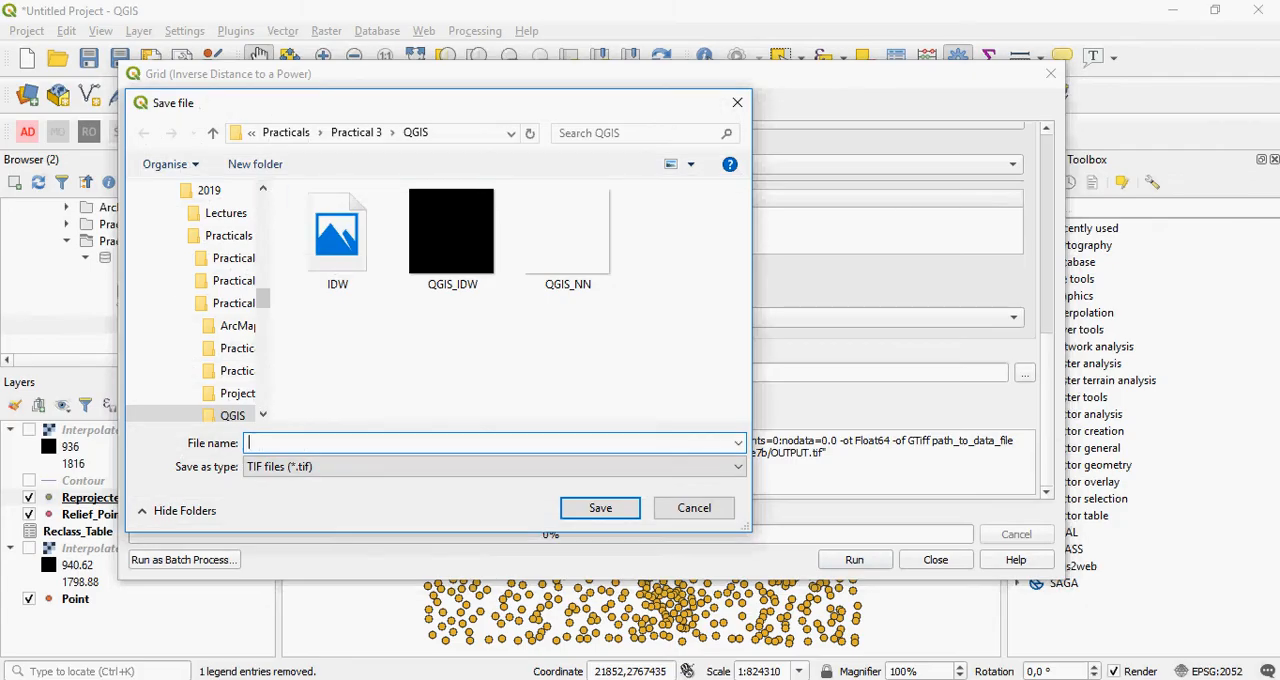
left_click(693, 507)
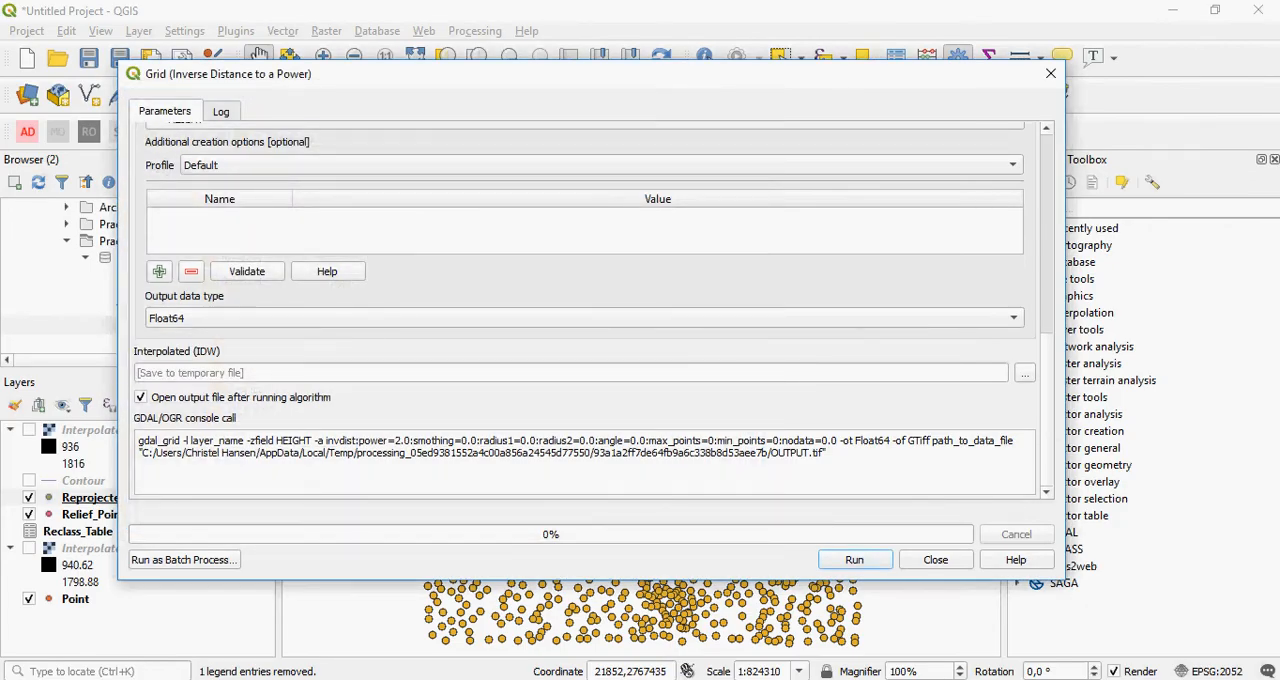
Run the IDW grid interpolation and close the finished dialog
left_click(855, 559)
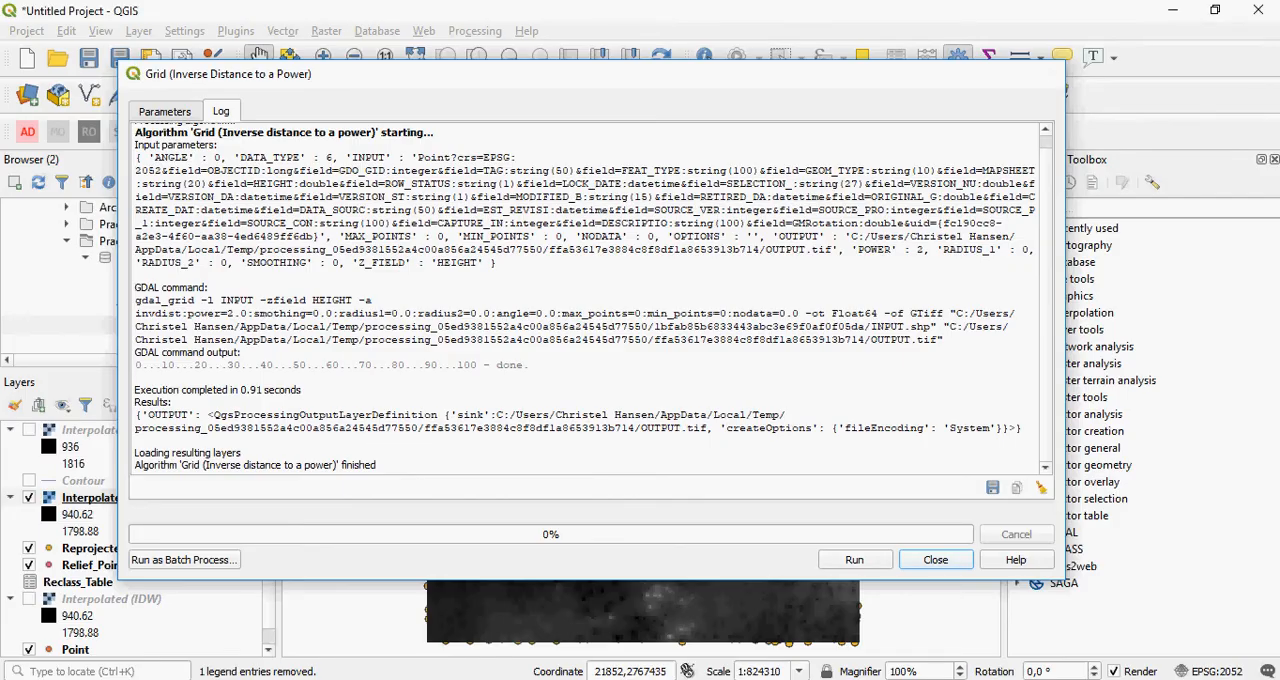
left_click(935, 559)
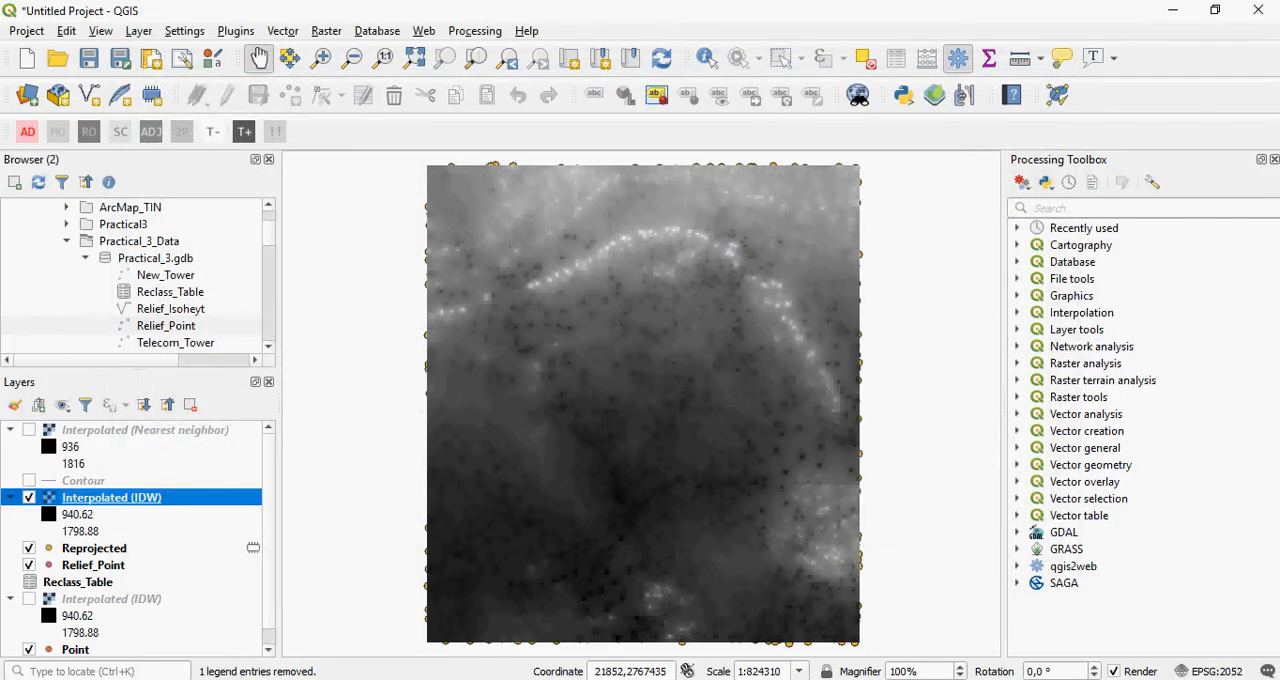
mouse_move(103, 497)
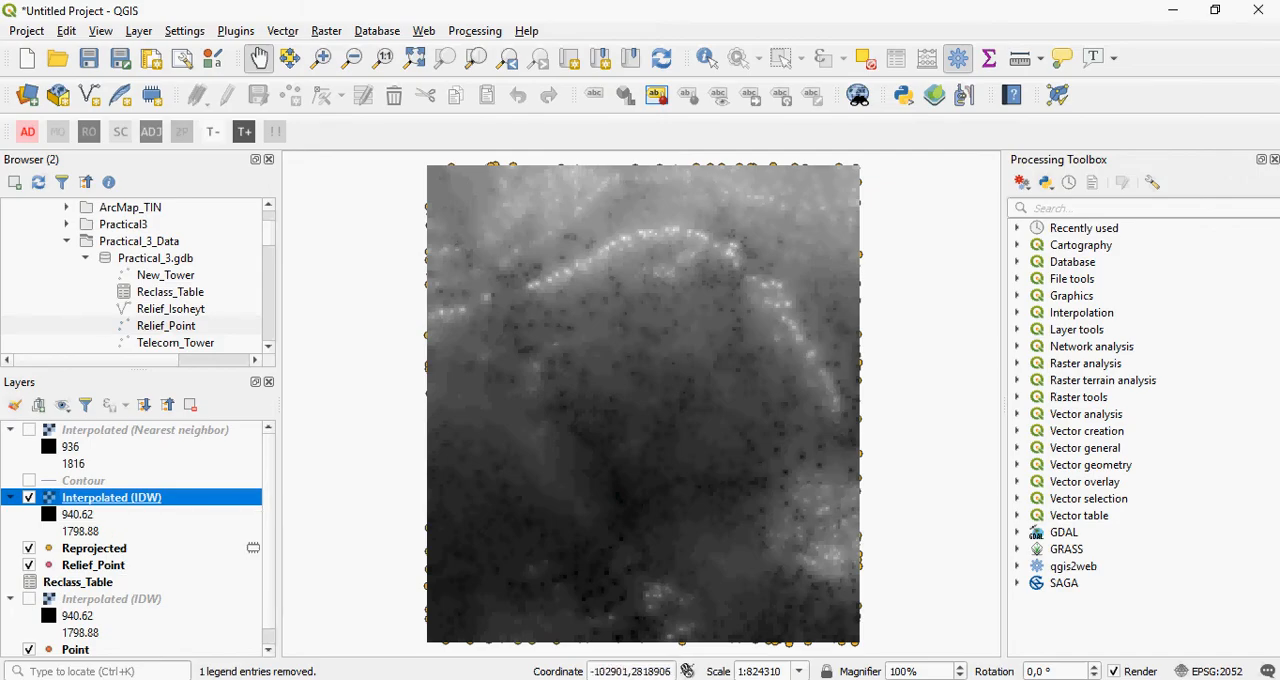
Move Reprojected above Interpolated (IDW) in the Layers panel and toggle its visibility
left_click(93, 547)
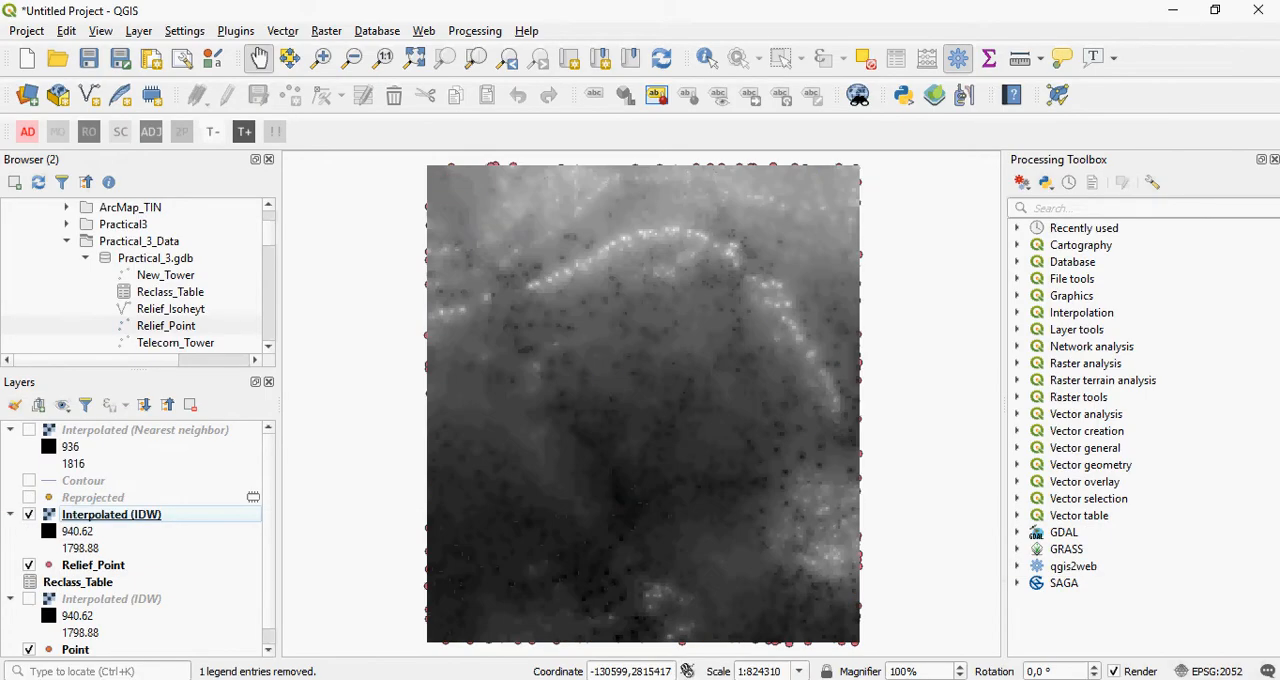
left_click(29, 497)
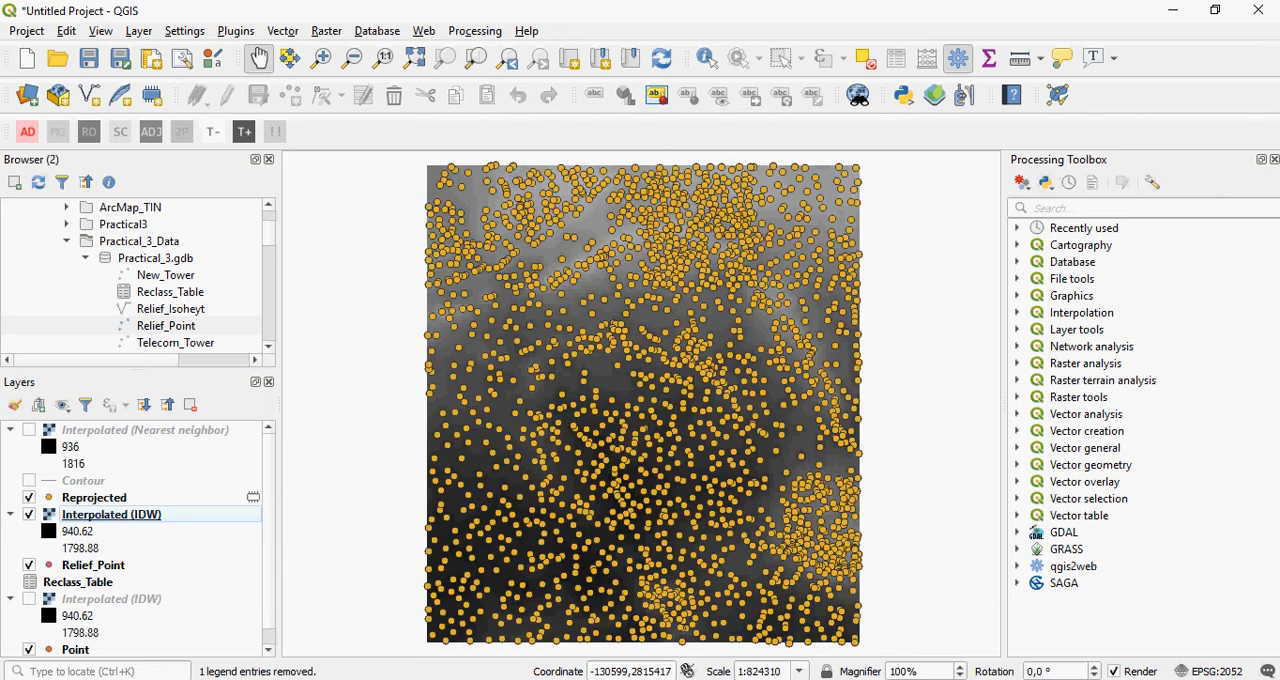
left_click(28, 497)
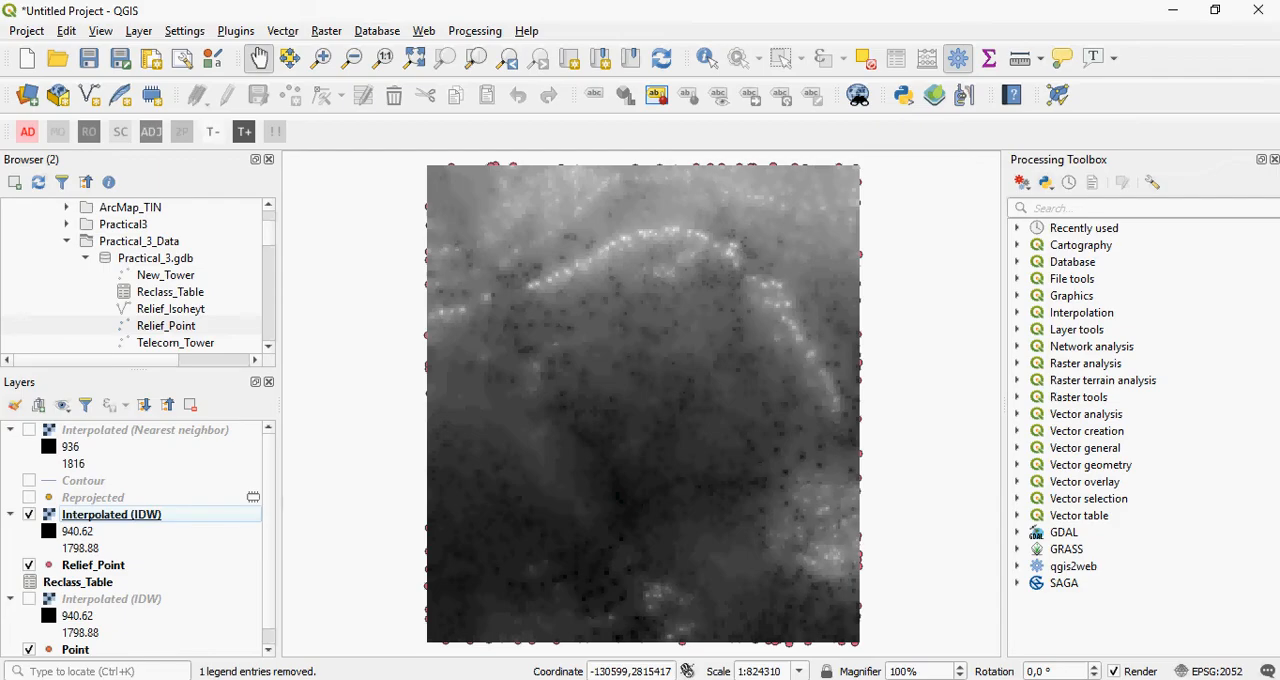
Launch Grid (Nearest Neighbor) from the Raster Analysis menu
left_click(326, 30)
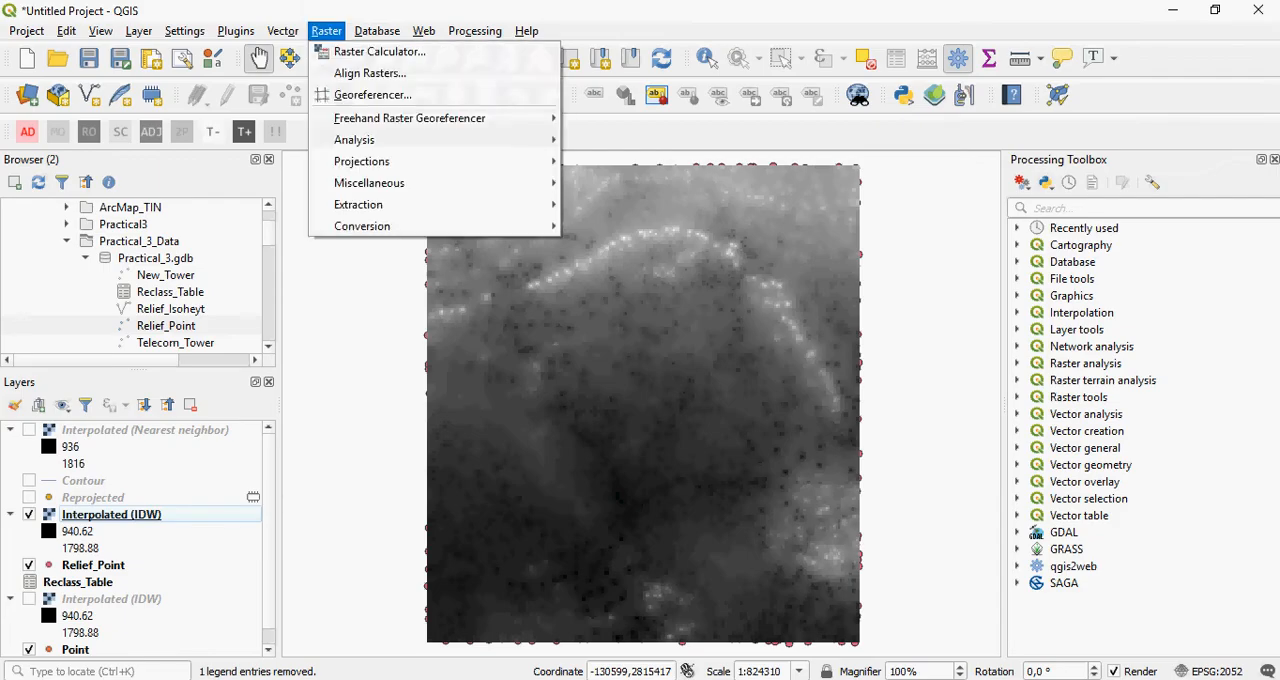
mouse_move(354, 139)
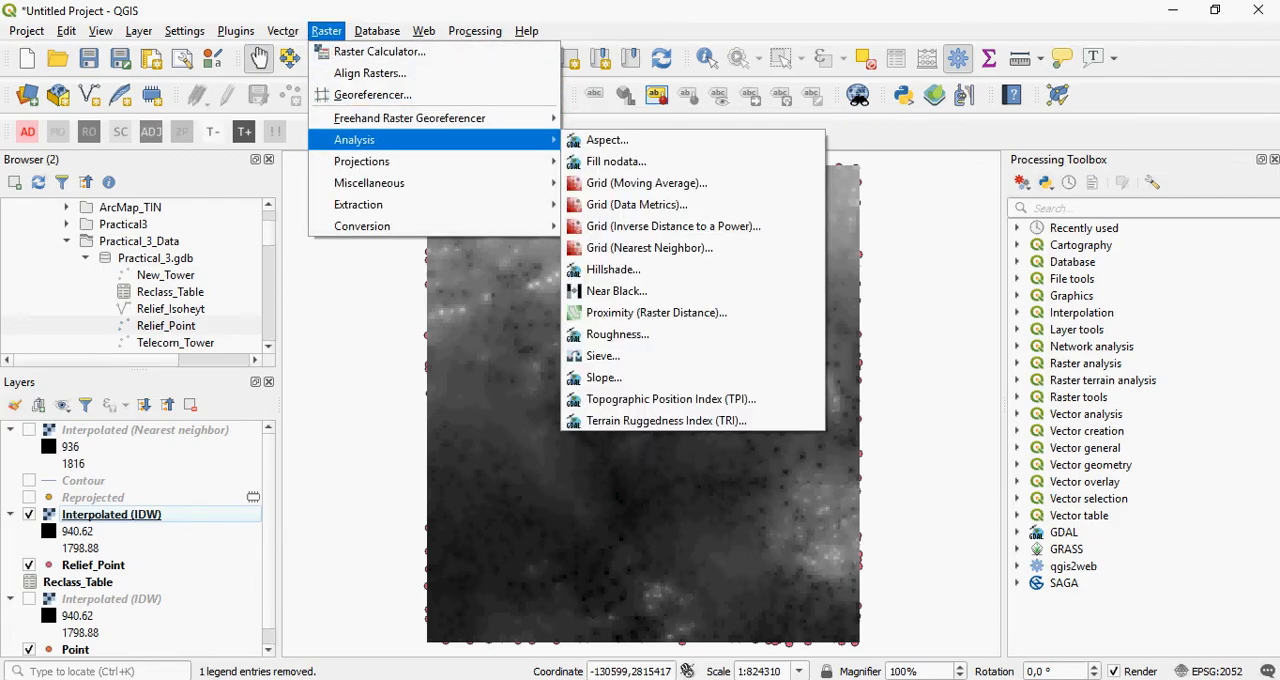
mouse_move(649, 247)
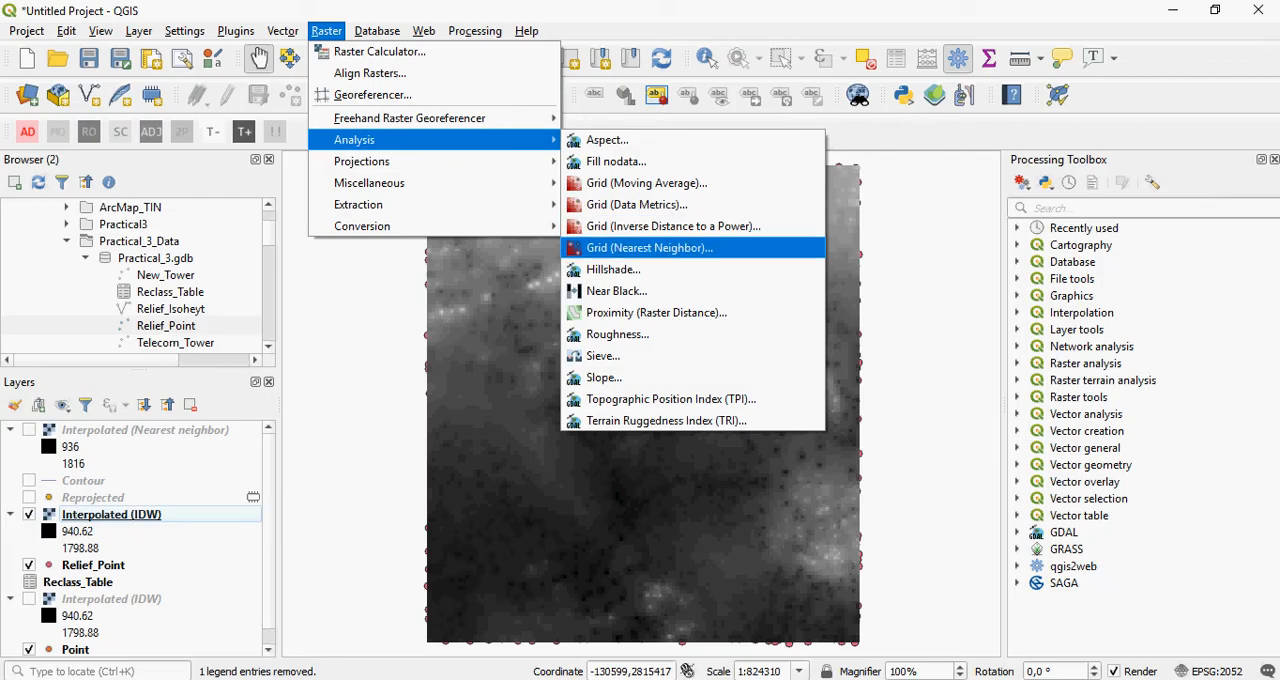
left_click(649, 247)
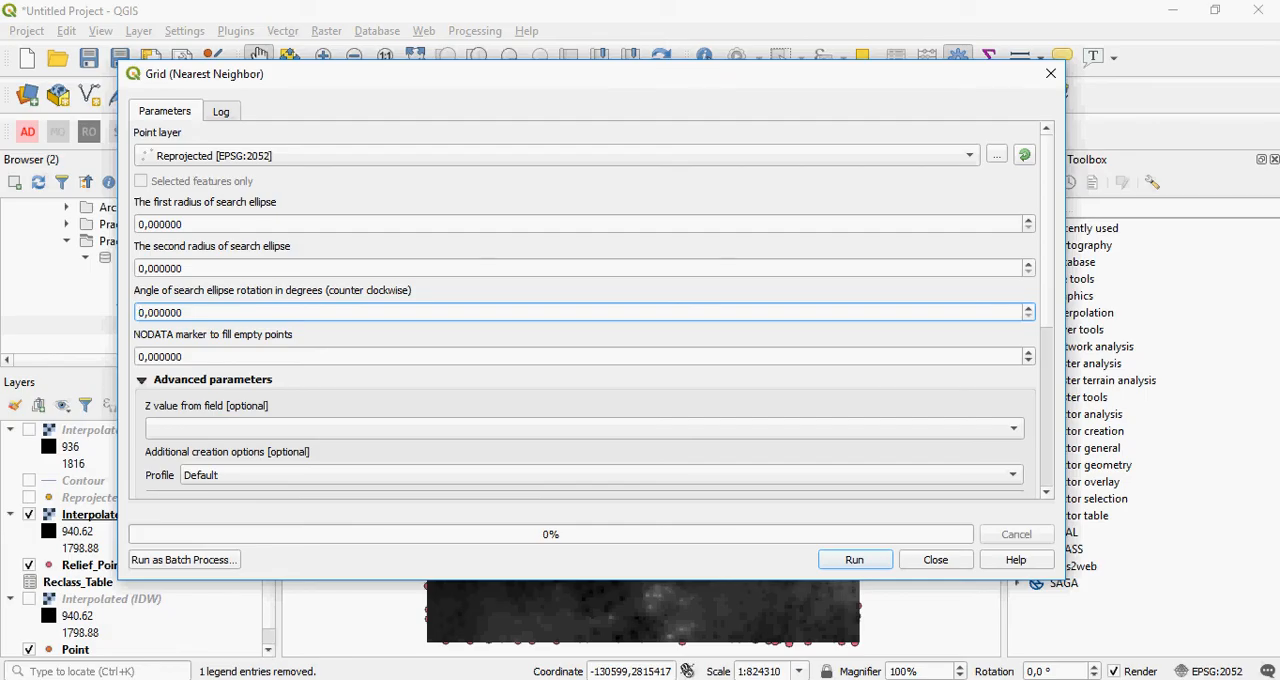
Use HEIGHT as the Z value field and keep the Default creation profile
scroll("down", 3)
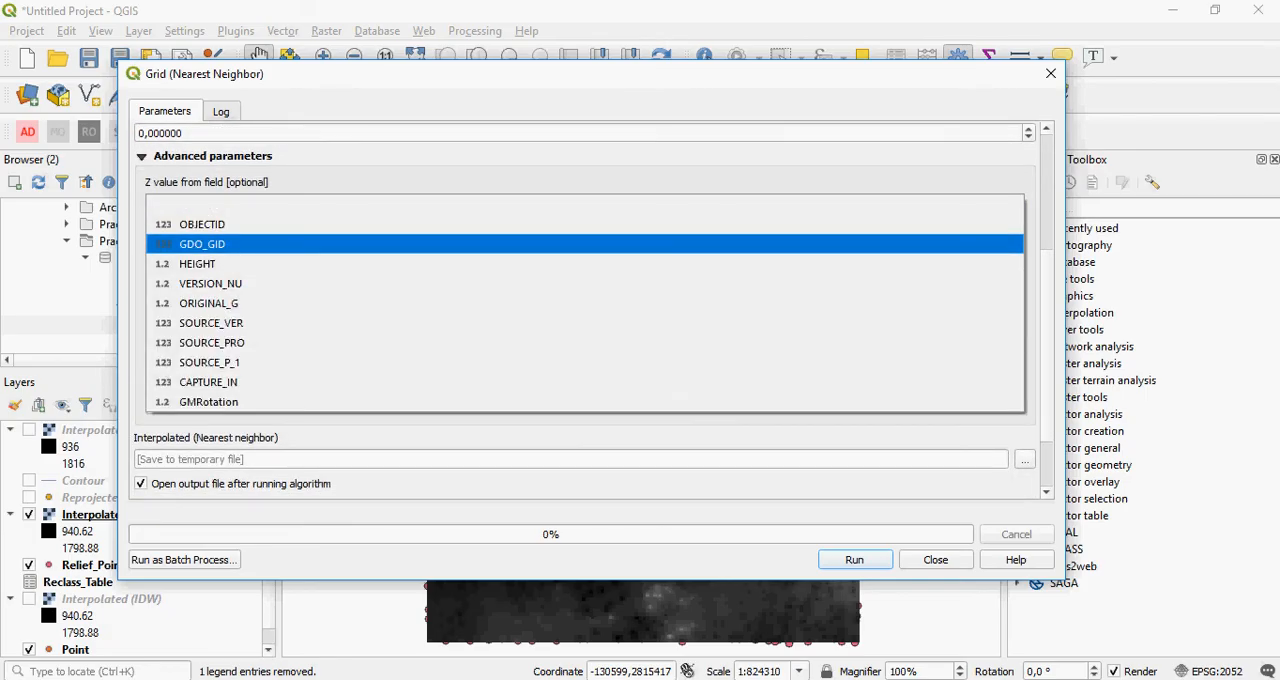
left_click(197, 263)
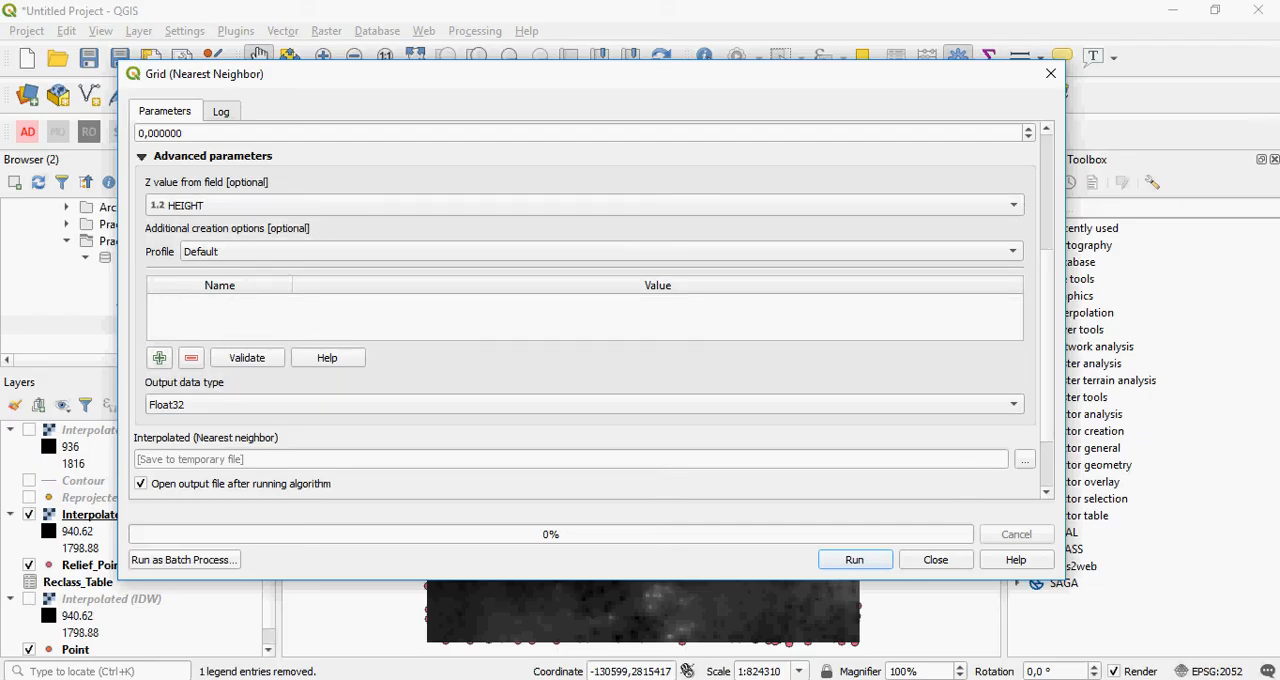
left_click(159, 357)
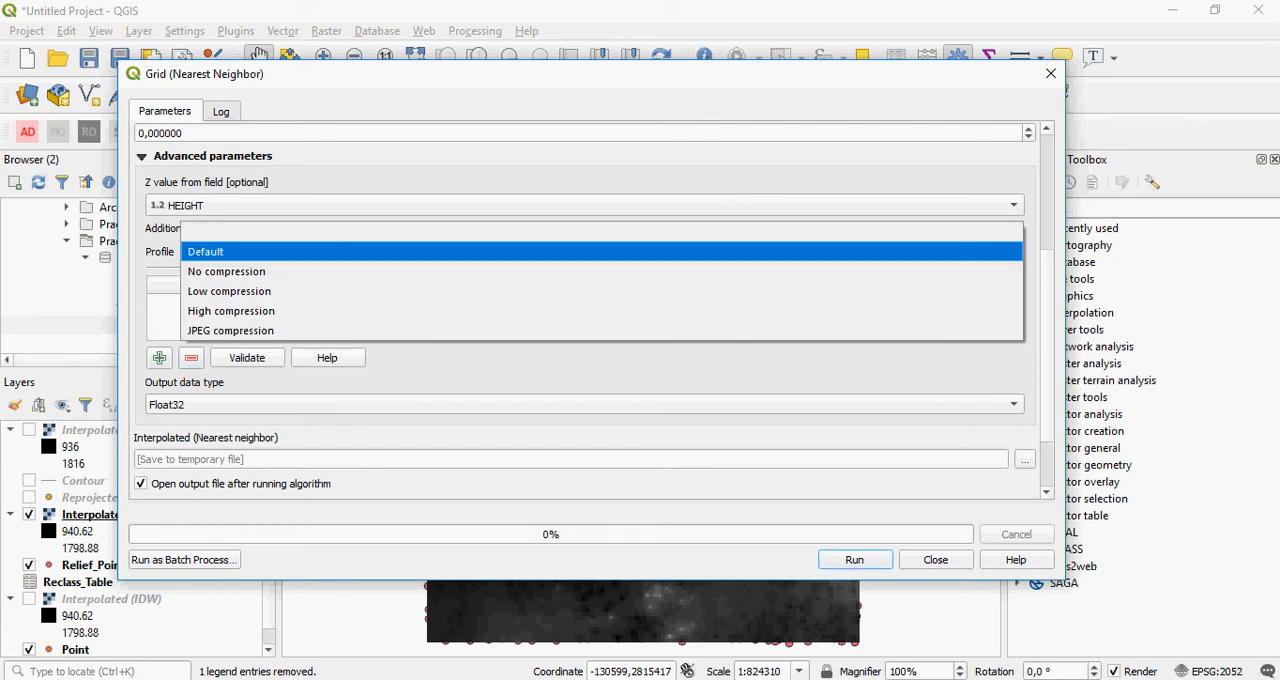
left_click(205, 251)
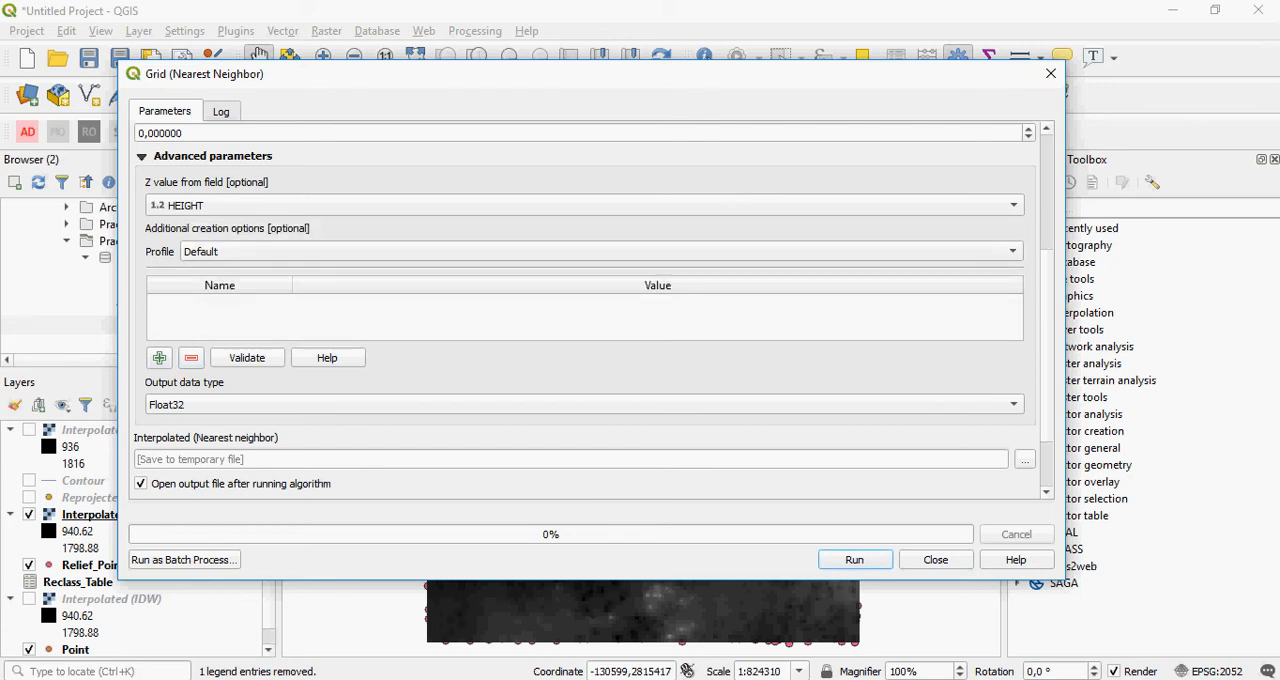
scroll("down", 3)
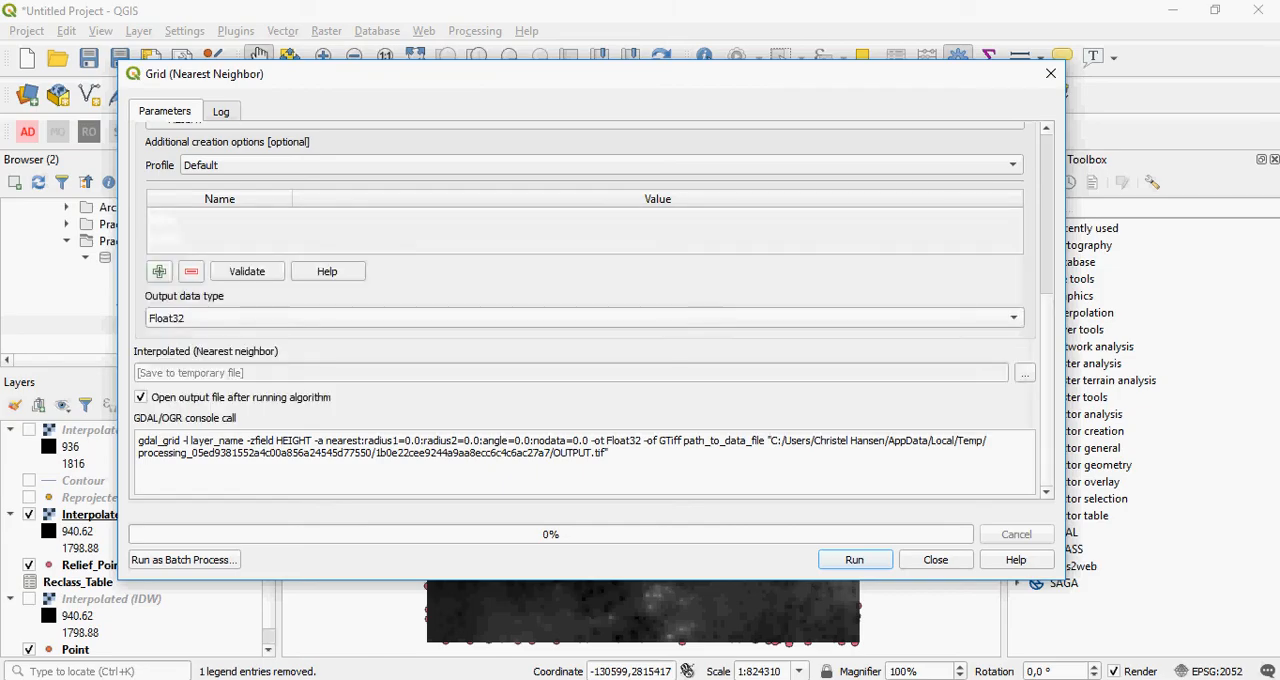
left_click(1024, 372)
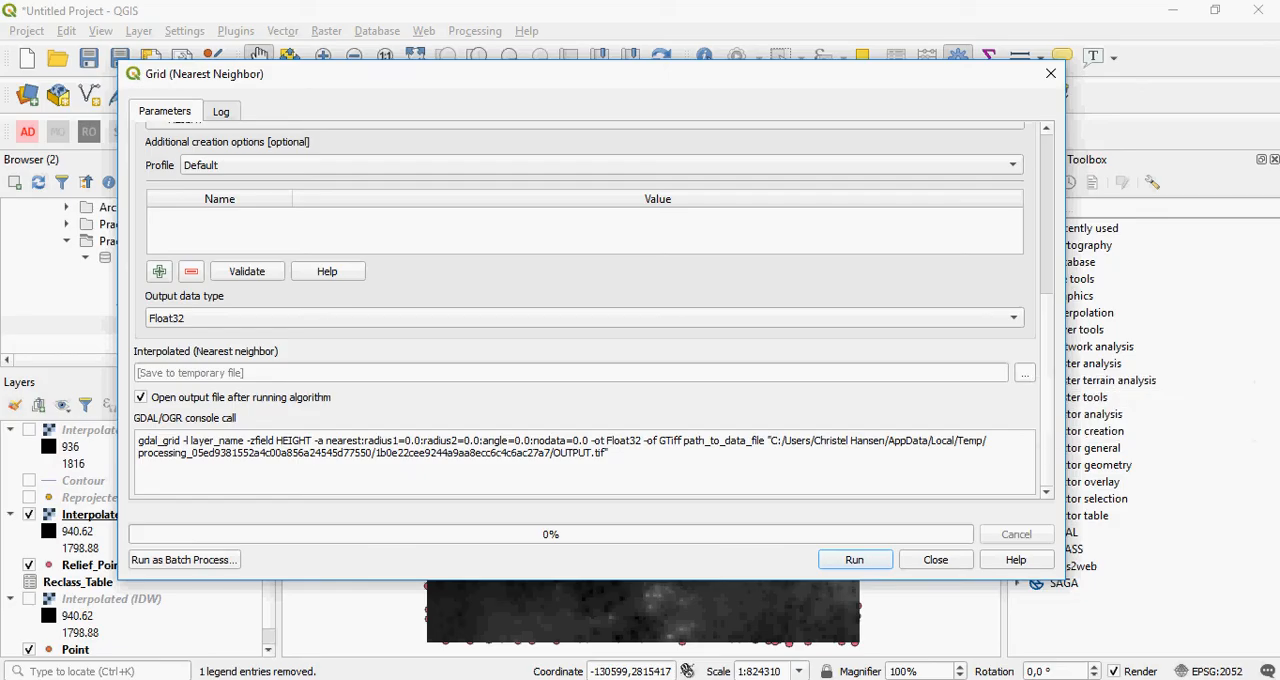
Save the nearest-neighbour output as NN.tif in the Practical 3 QGIS folder
left_click(1024, 372)
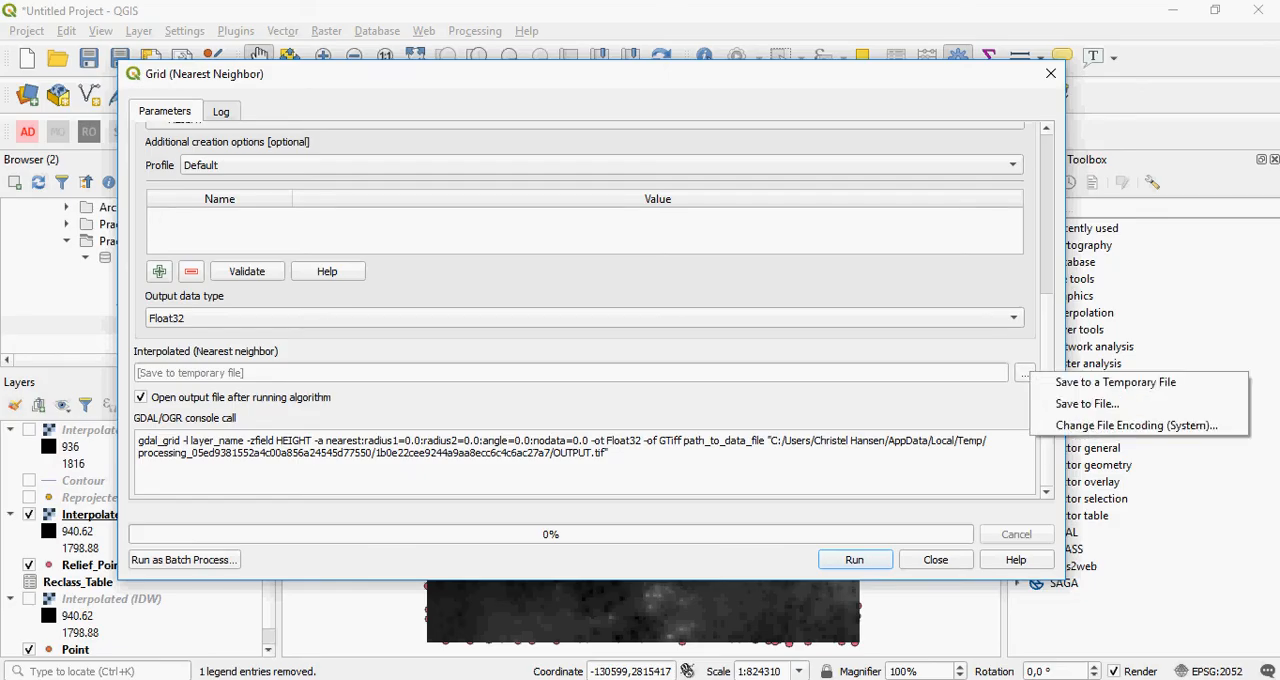
left_click(1086, 403)
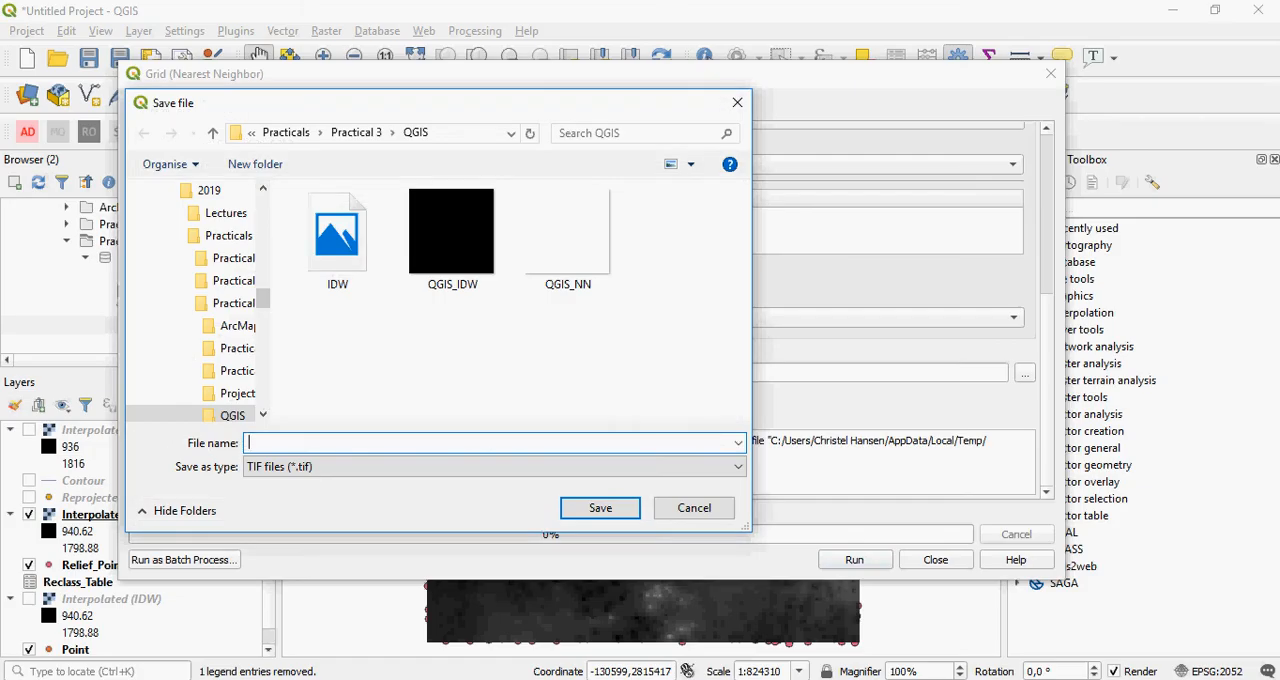
type("NN")
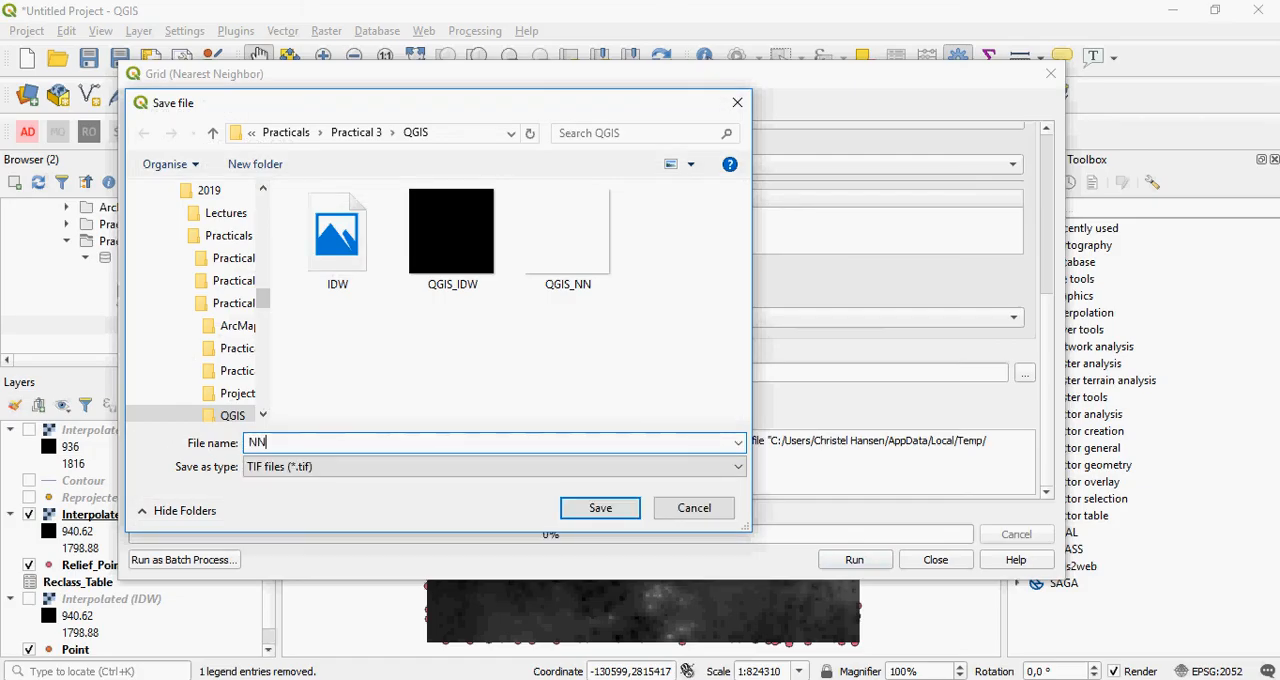
left_click(599, 508)
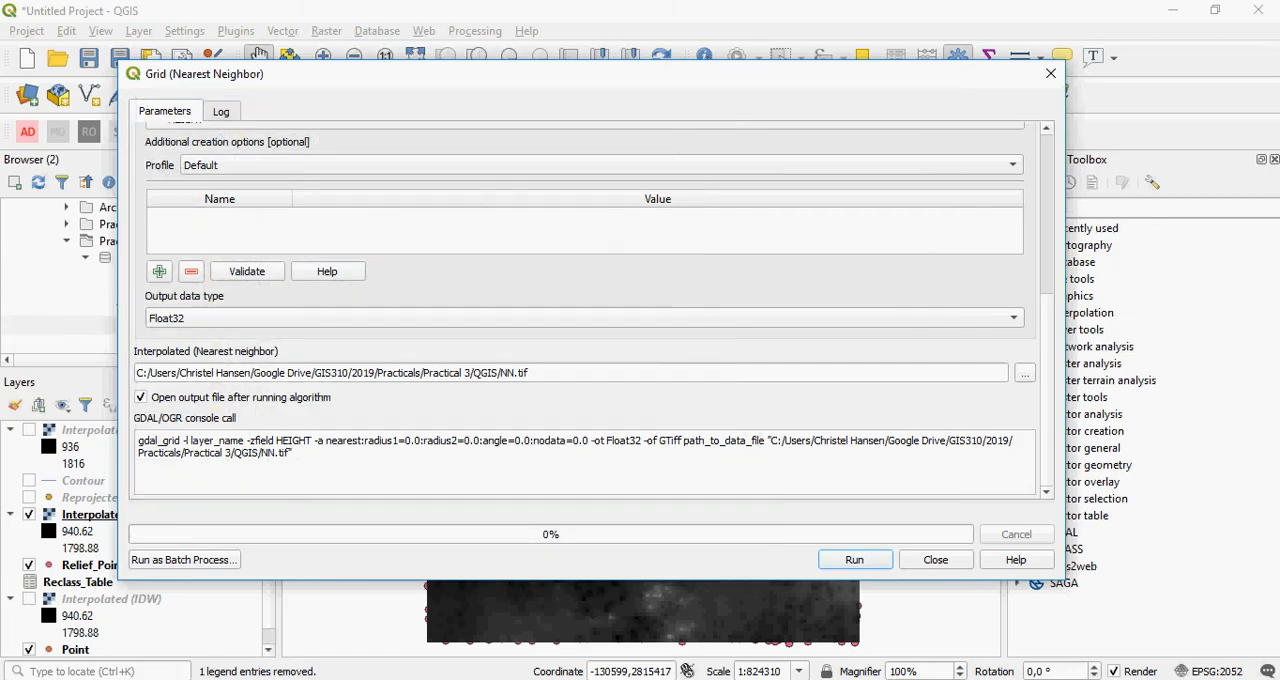
double_click(269, 452)
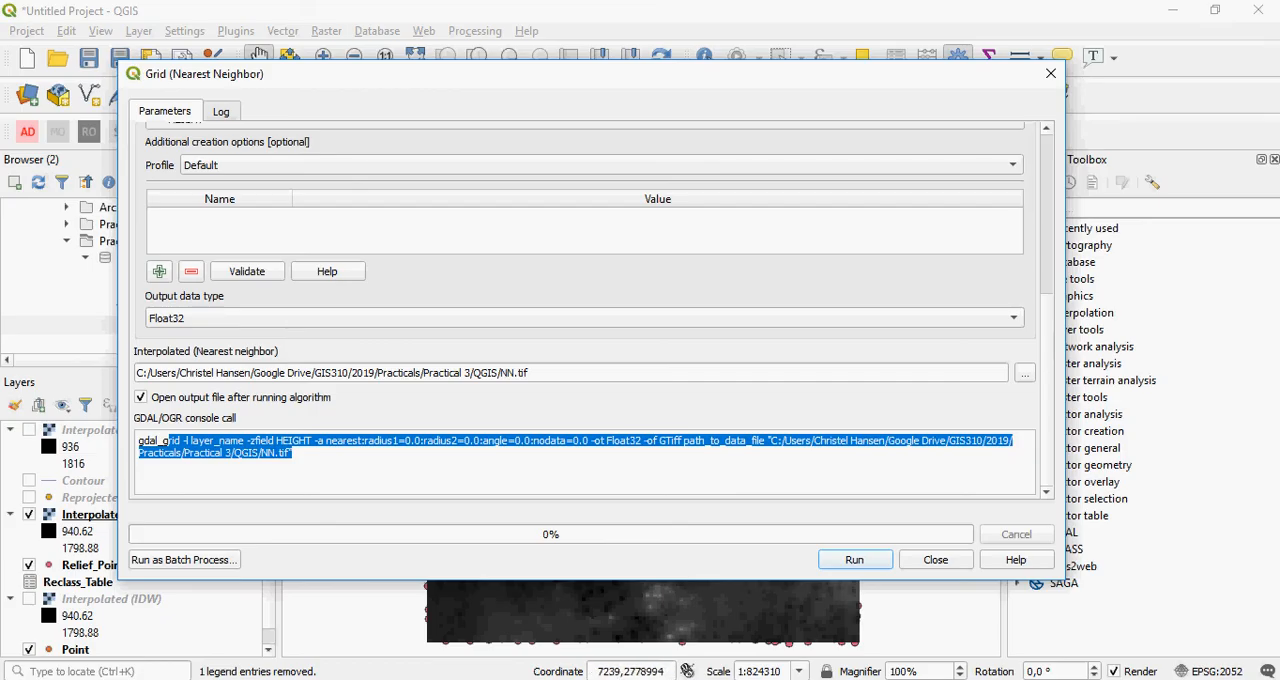
Run the nearest-neighbour interpolation, then hide the Interpolated (Nearest neighbor) layer
left_click(855, 559)
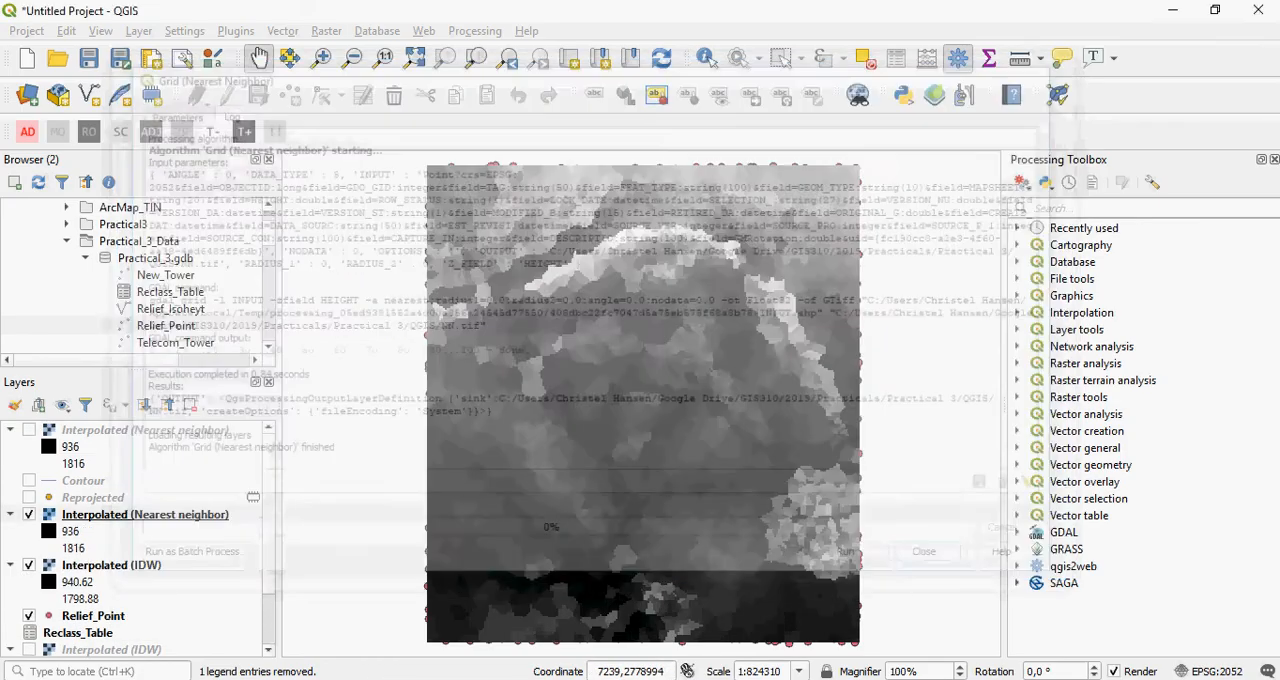
left_click(917, 551)
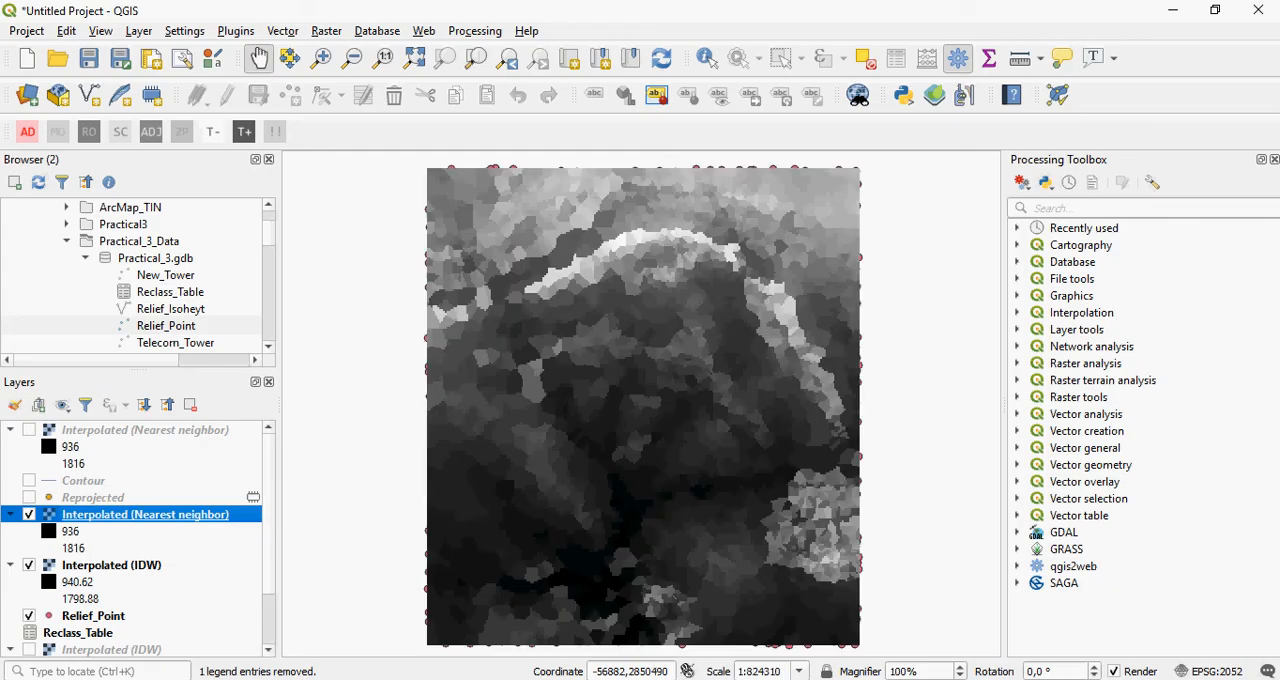
left_click(31, 516)
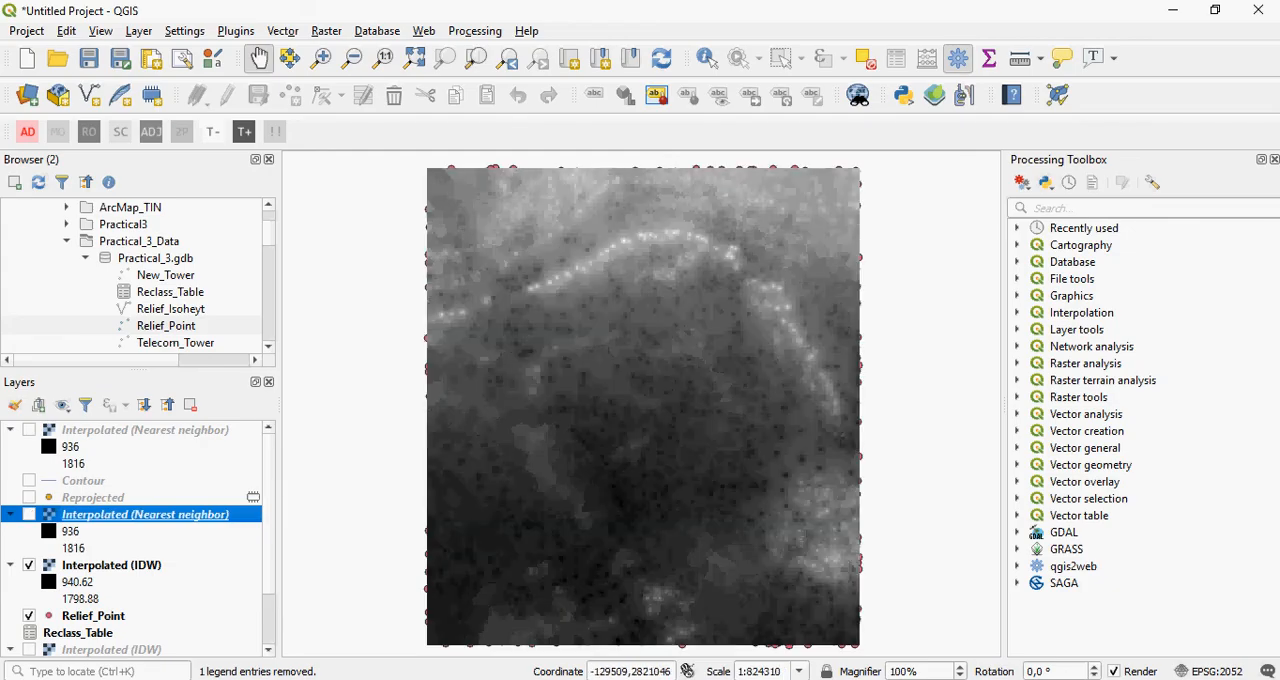
left_click(30, 516)
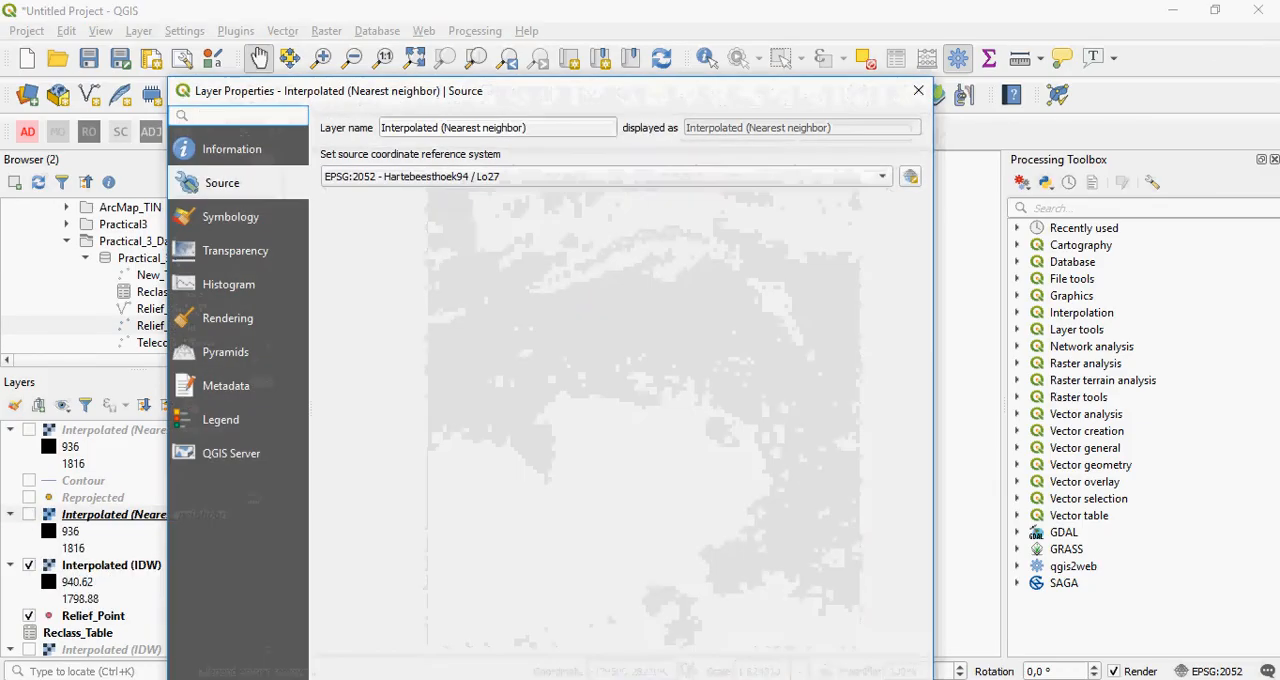
Close the Interpolated (Nearest neighbor) properties window, leaving the IDW surface displayed
left_click(917, 90)
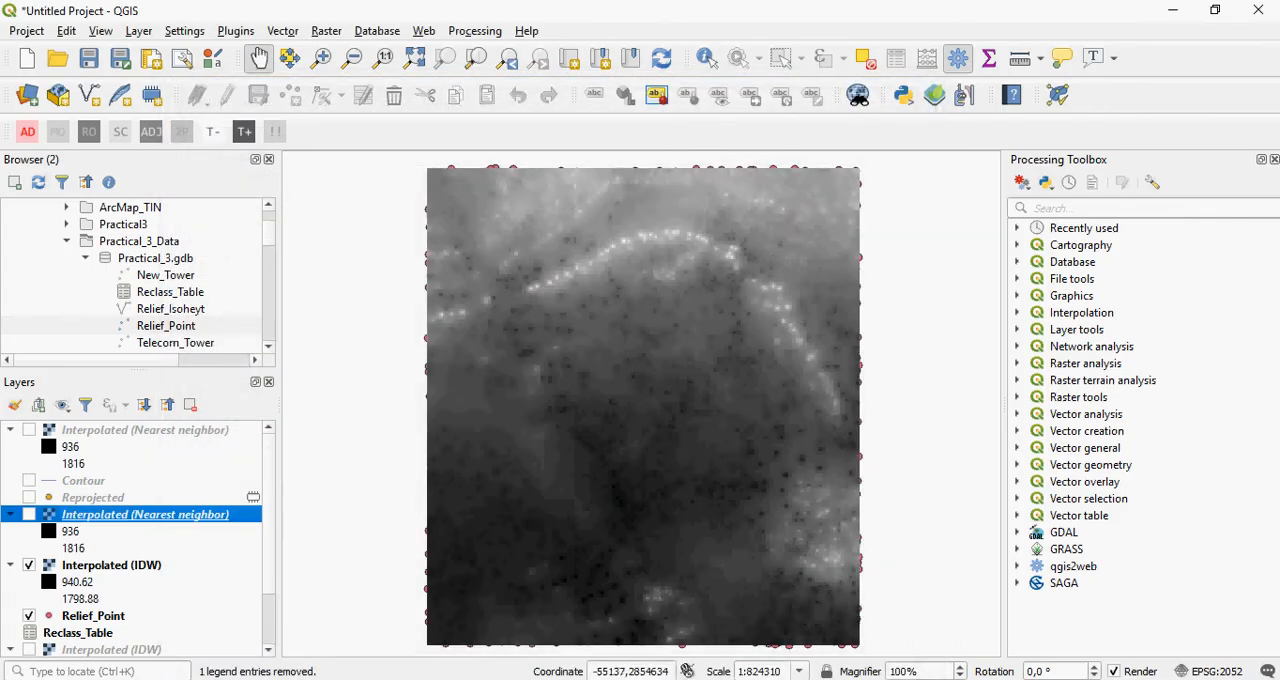
mouse_move(640, 410)
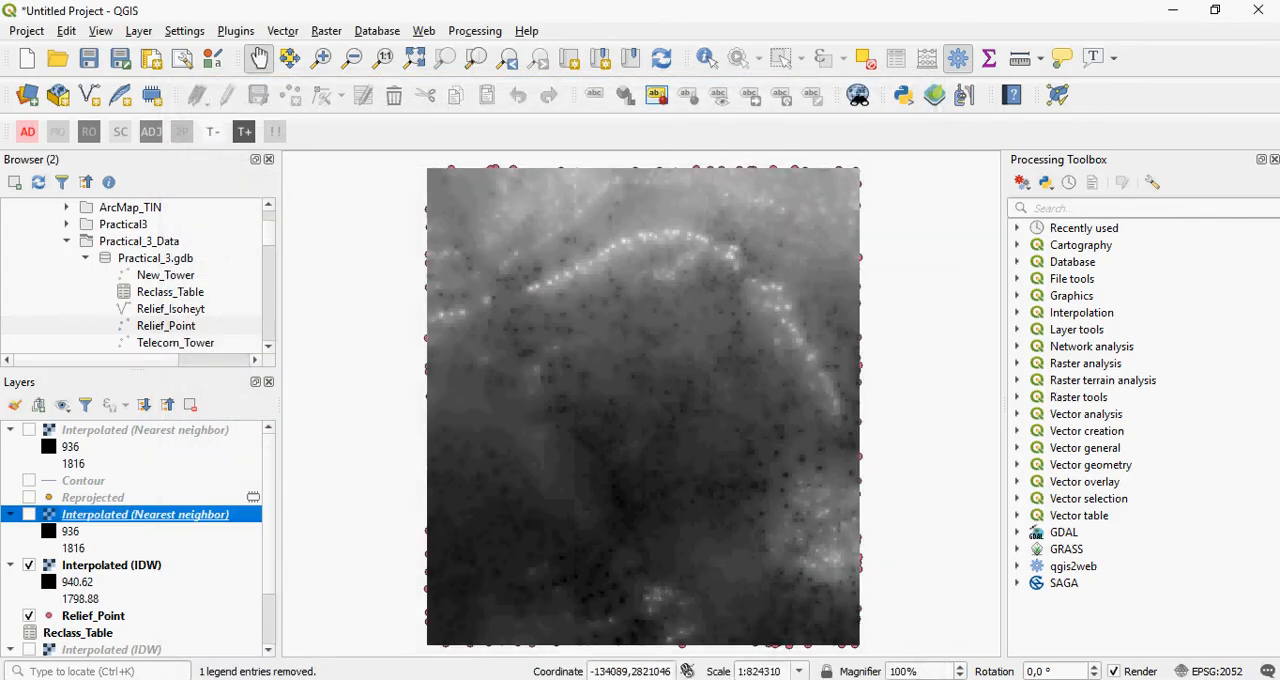
left_click(30, 515)
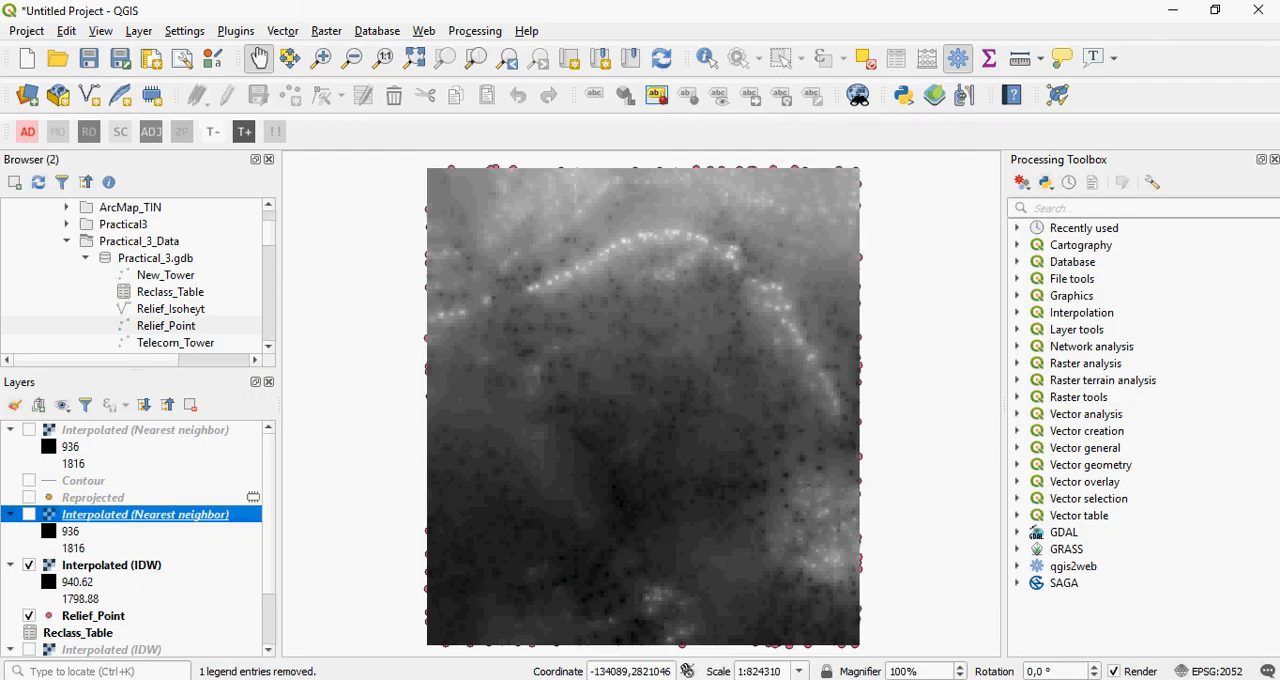
left_click(30, 514)
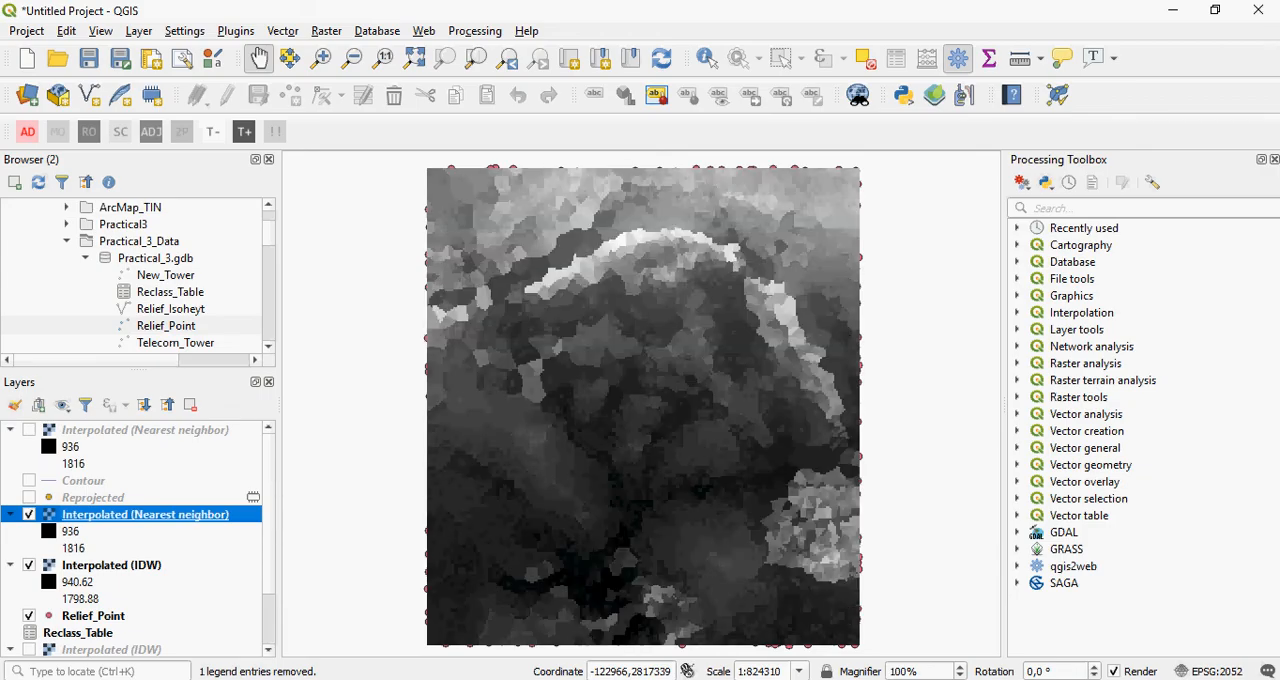
left_click(27, 516)
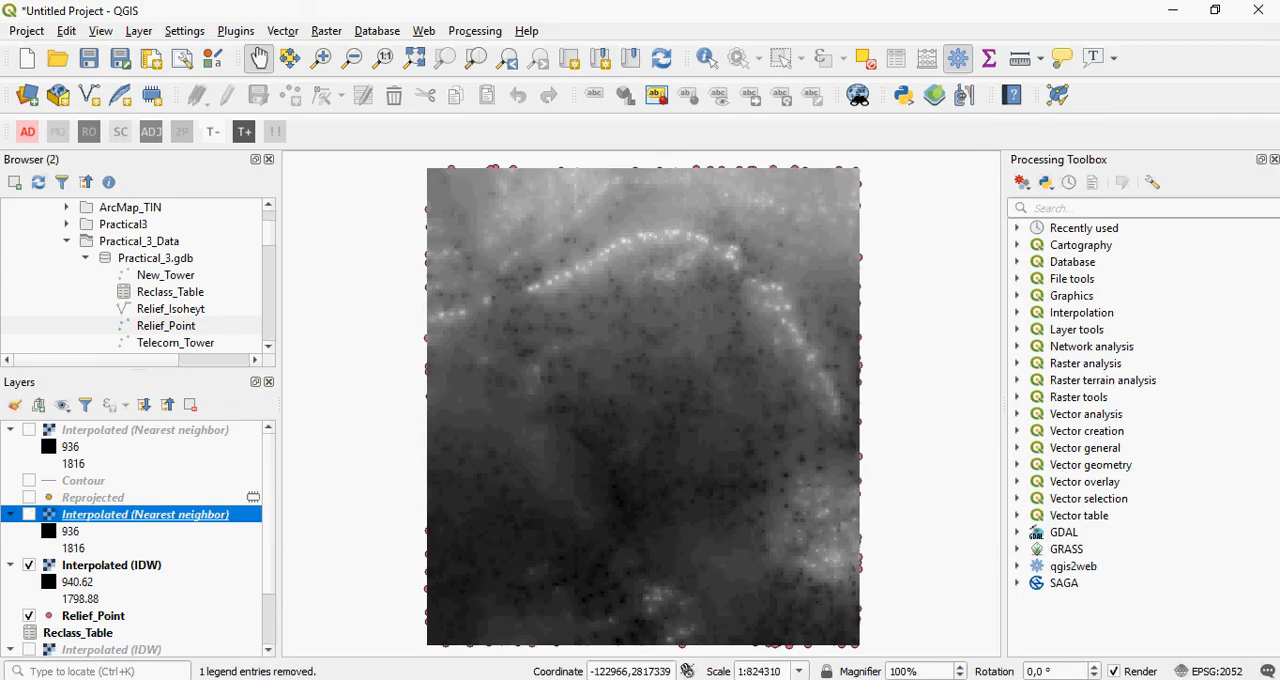